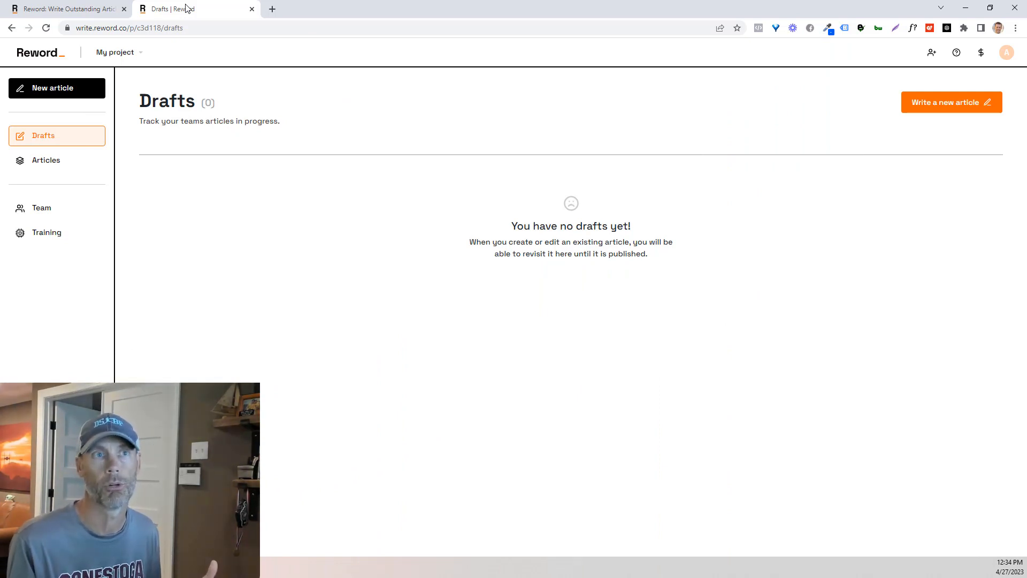
mouse_move(224, 59)
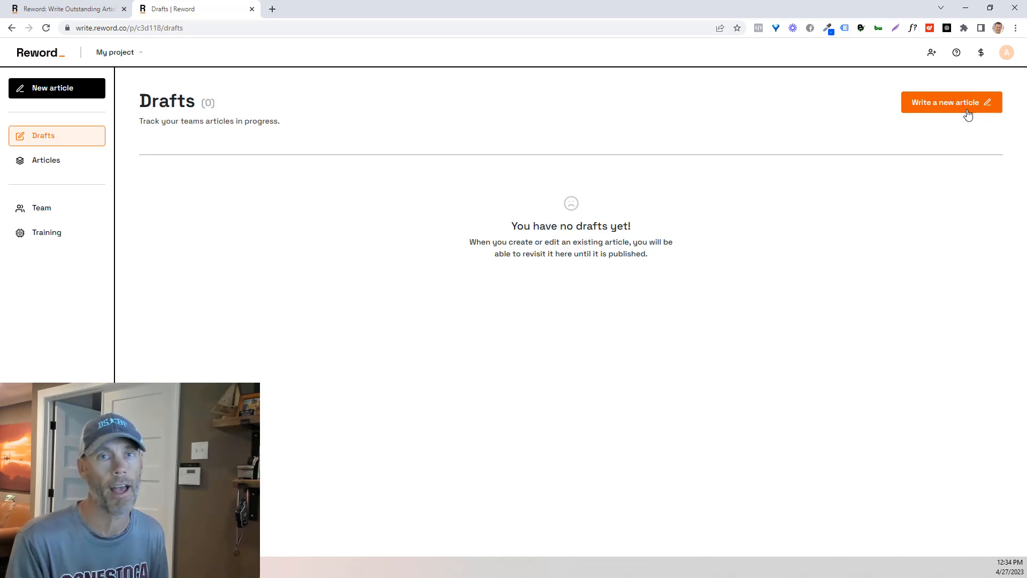
mouse_move(509, 138)
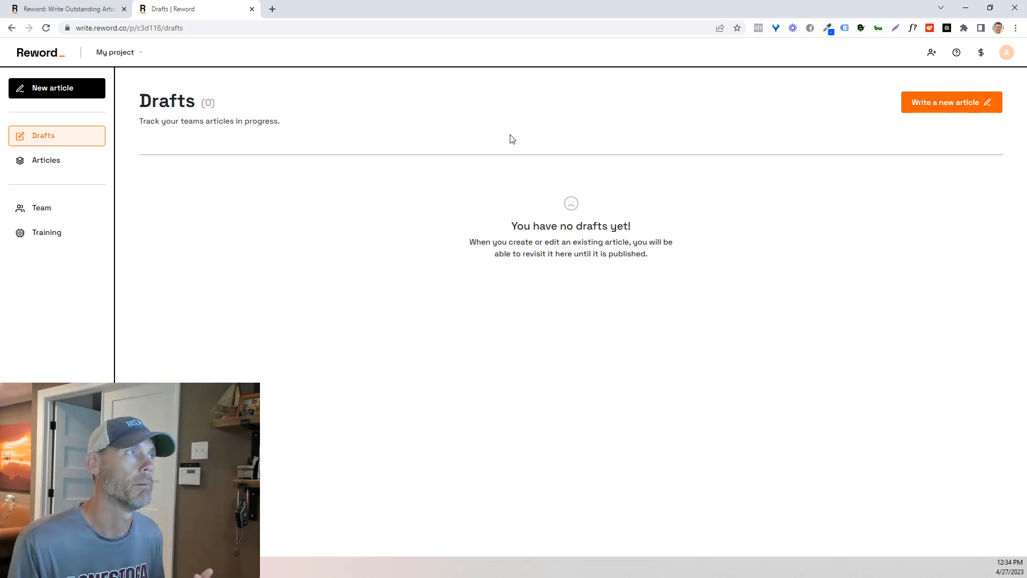
mouse_move(297, 216)
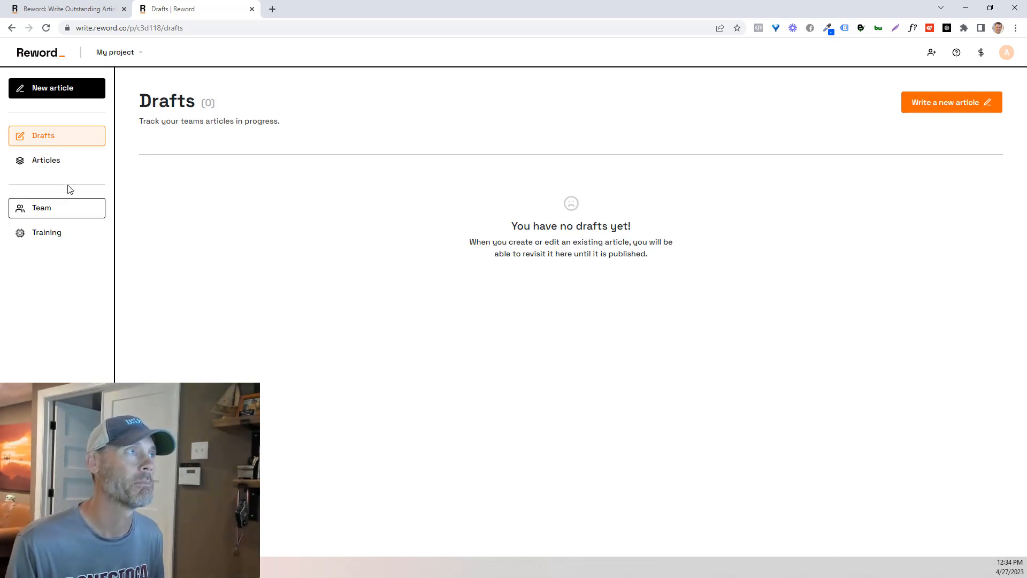
Open the 'Suomzilla Review | How To Get More Traffic For Affiliate Marketing Offers' article from the Articles list
click(46, 161)
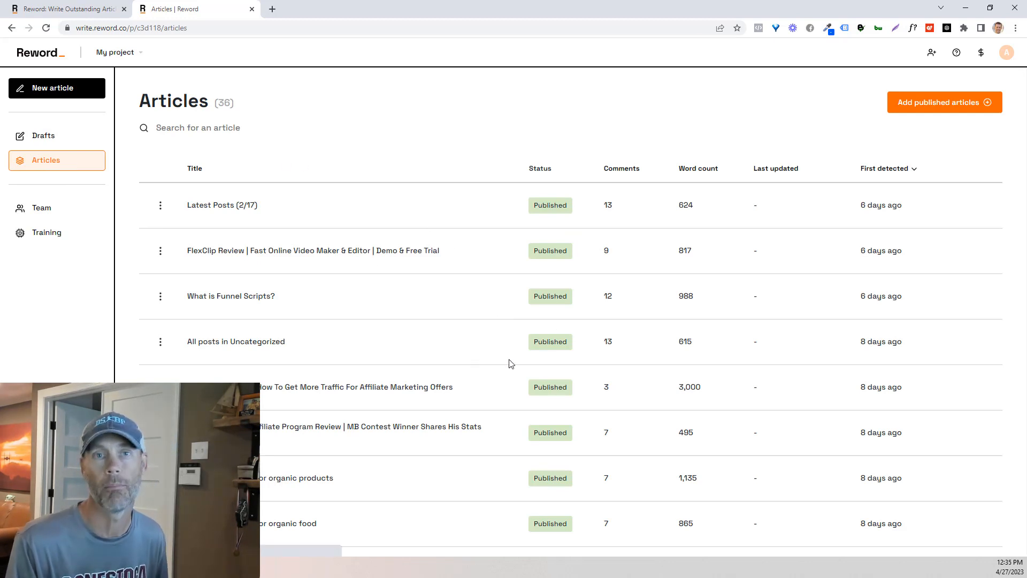
mouse_move(355, 276)
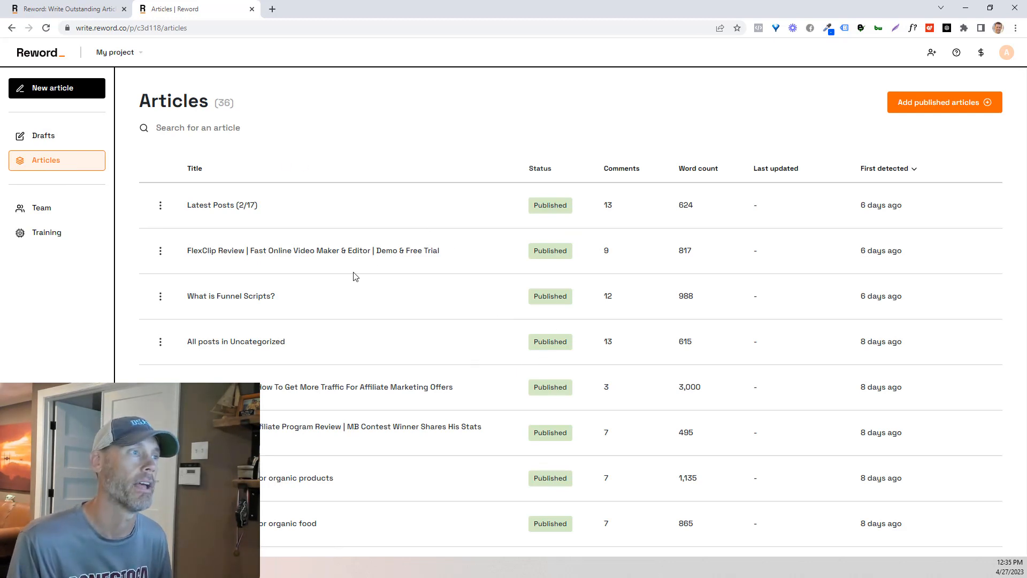
mouse_move(336, 437)
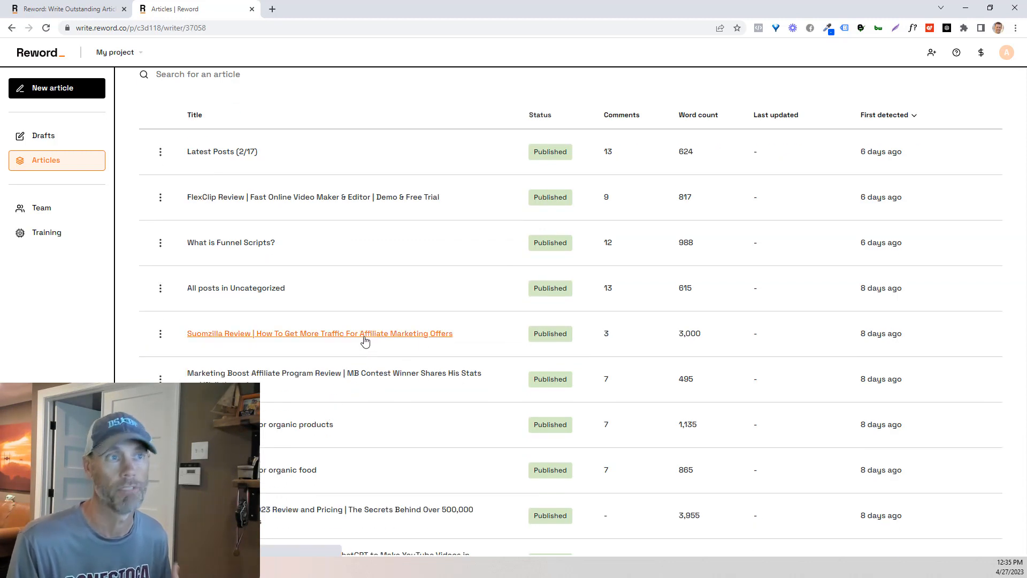
click(318, 334)
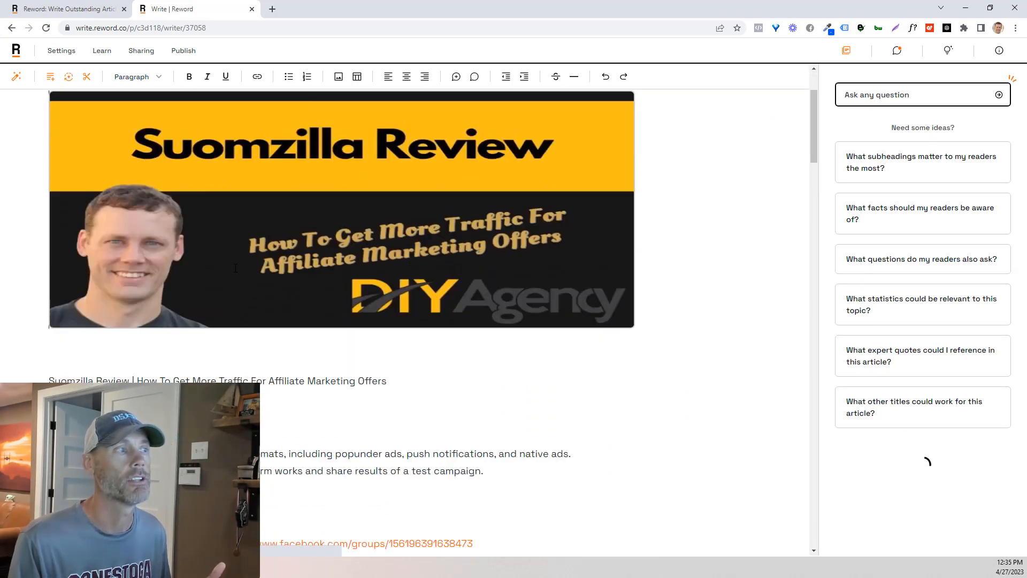
scroll(down, 3)
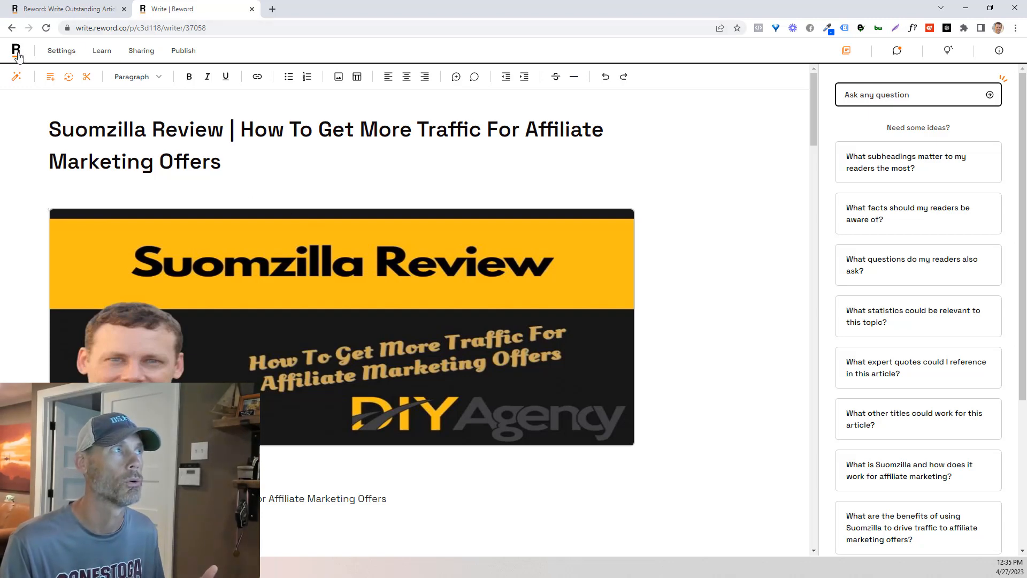
Start a new article titled 'affiliate marketing tips for beginners'
click(15, 47)
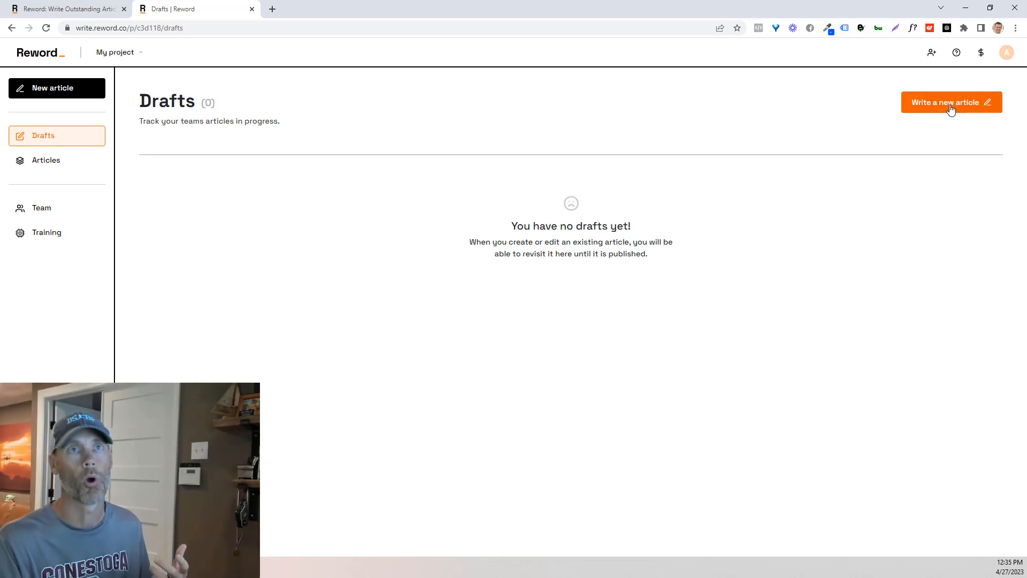
click(951, 102)
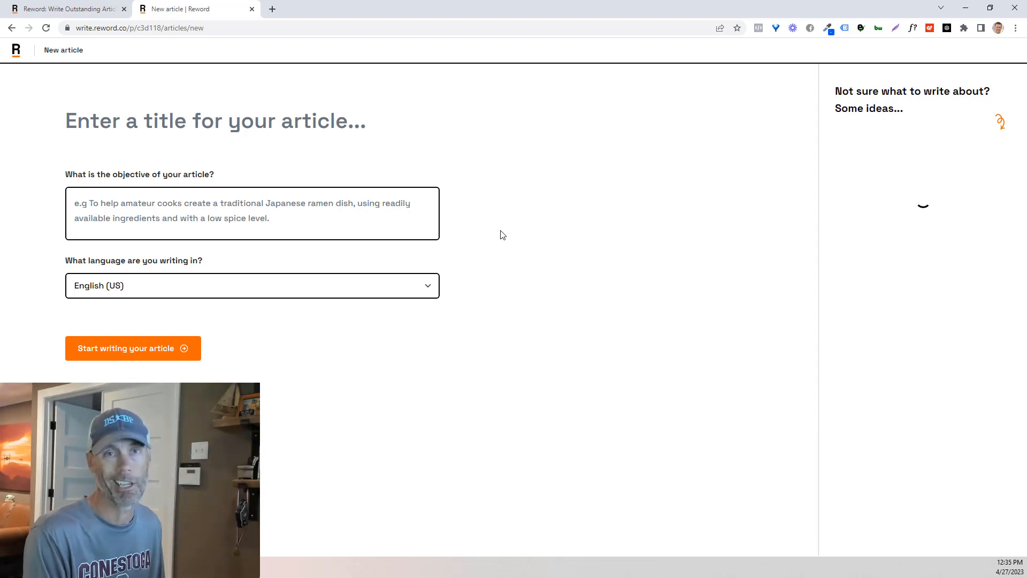
text(affilate ma)
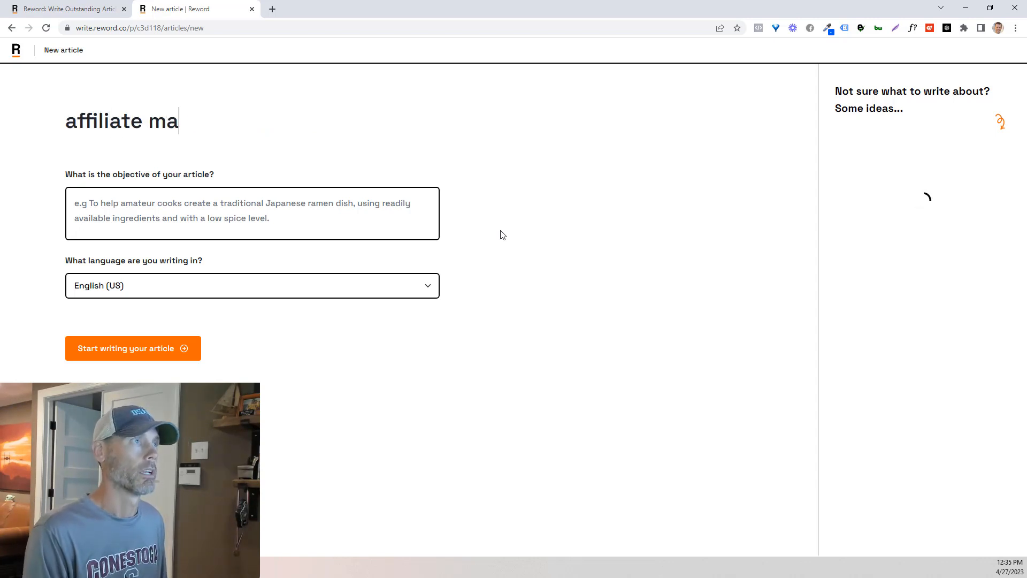
text(rketing tipe)
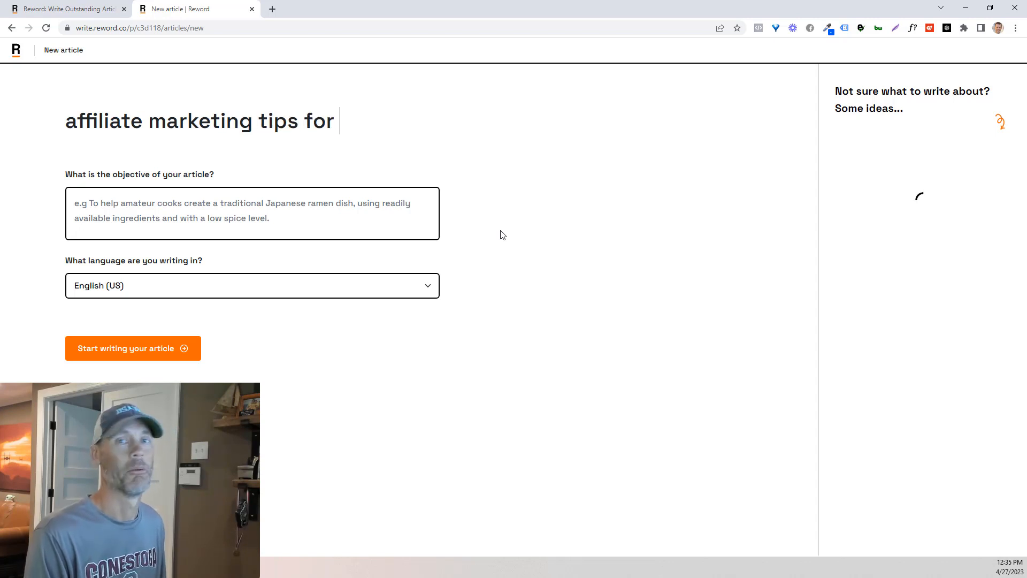
text(beginners)
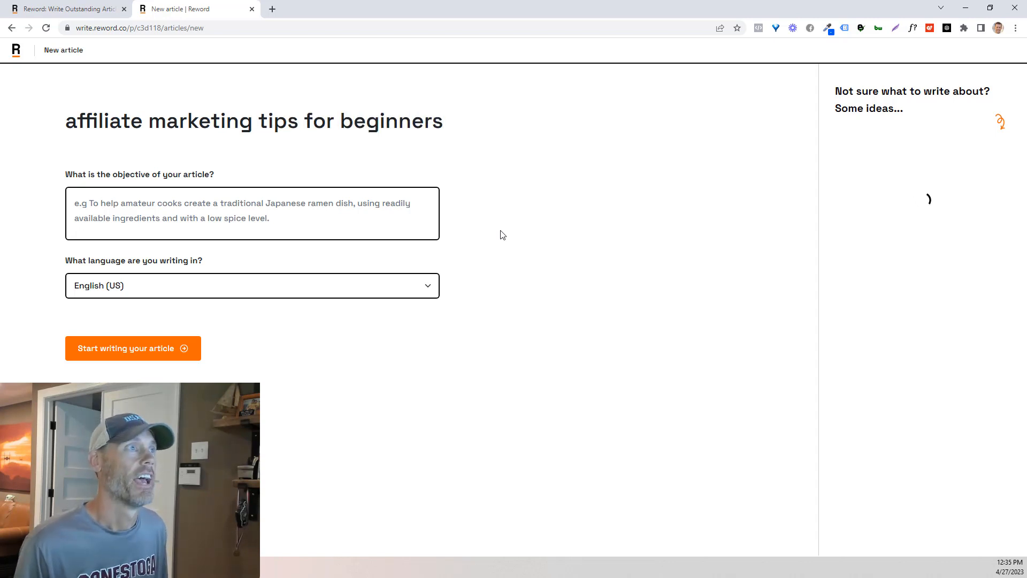
Set the article objective to the same phrase, 'affiliate marketing tips for beginners'
triple_click(238, 120)
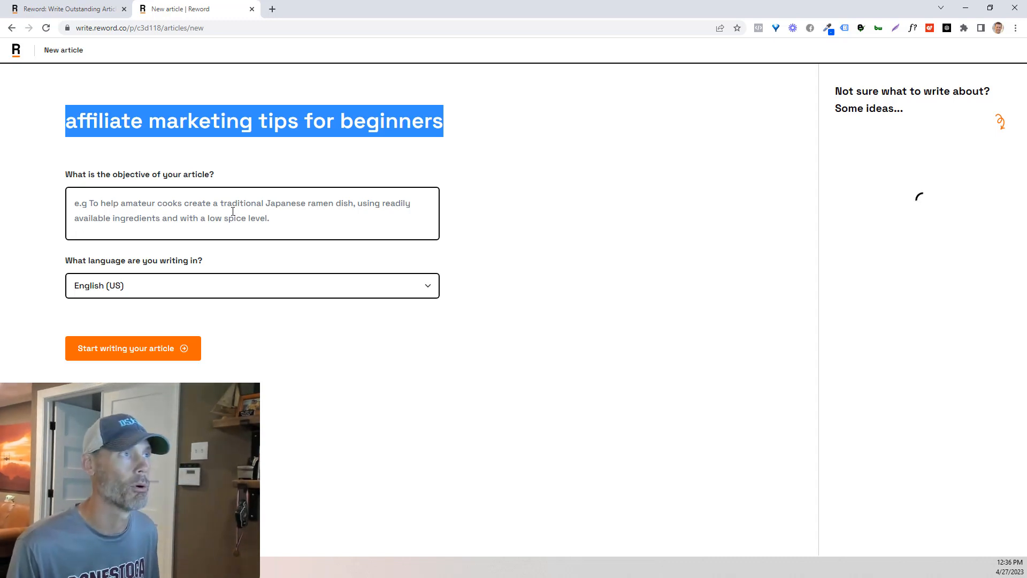
text(affiliate marketing tips for beginners)
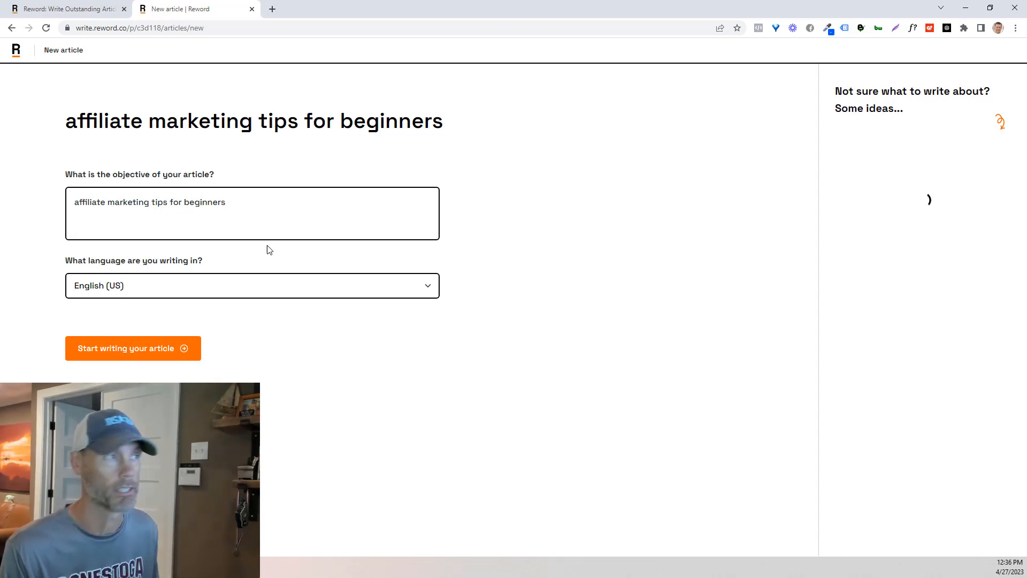
click(252, 285)
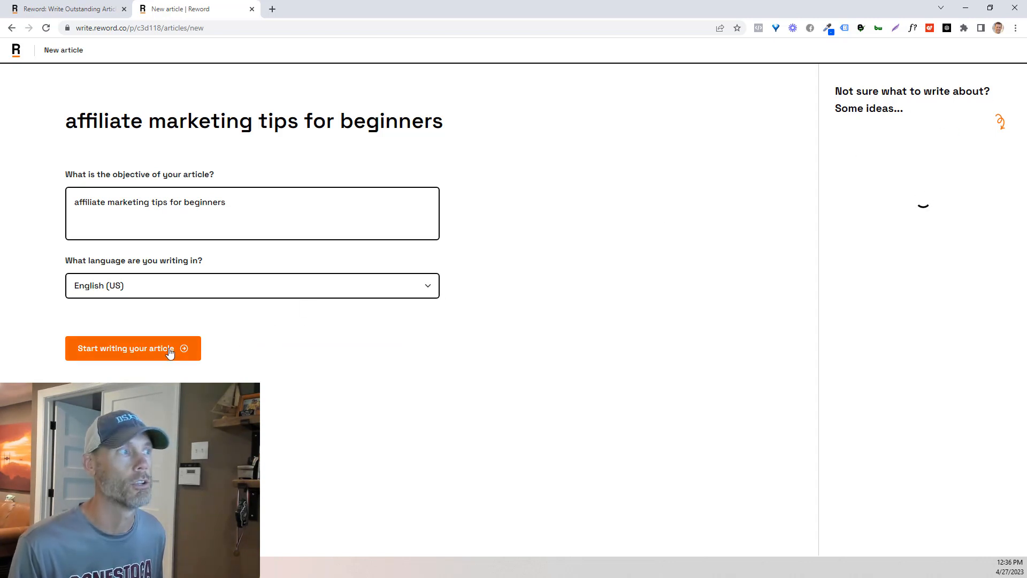
Create the article and ask 'What statistics could be relevant to this topic?'
click(138, 354)
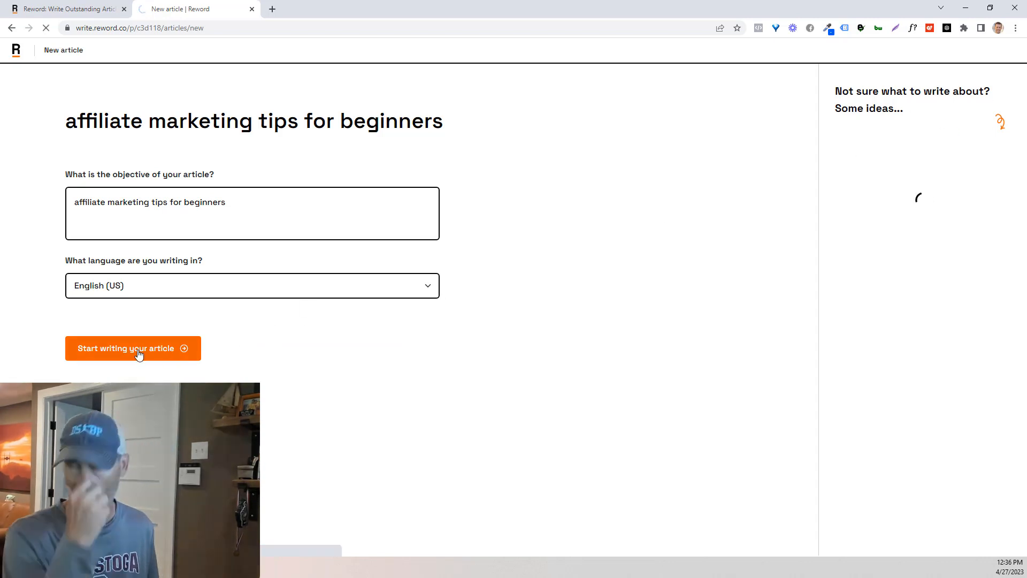
click(133, 347)
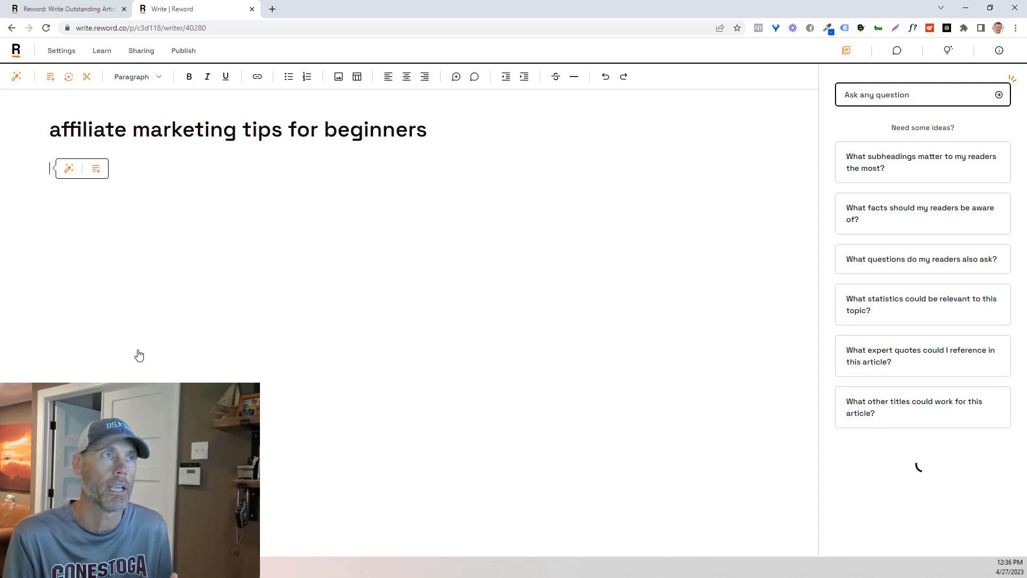
mouse_move(946, 139)
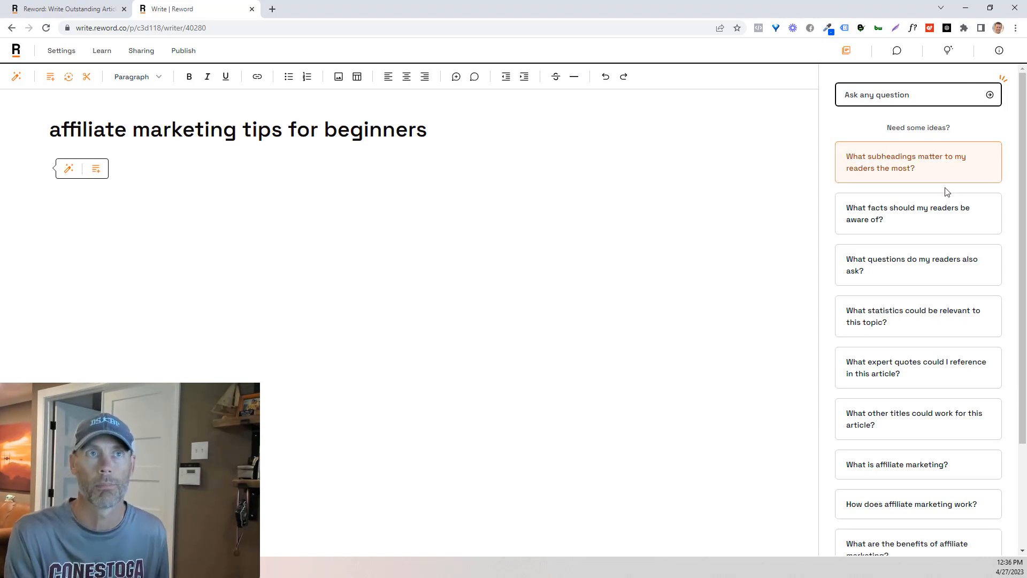
mouse_move(930, 276)
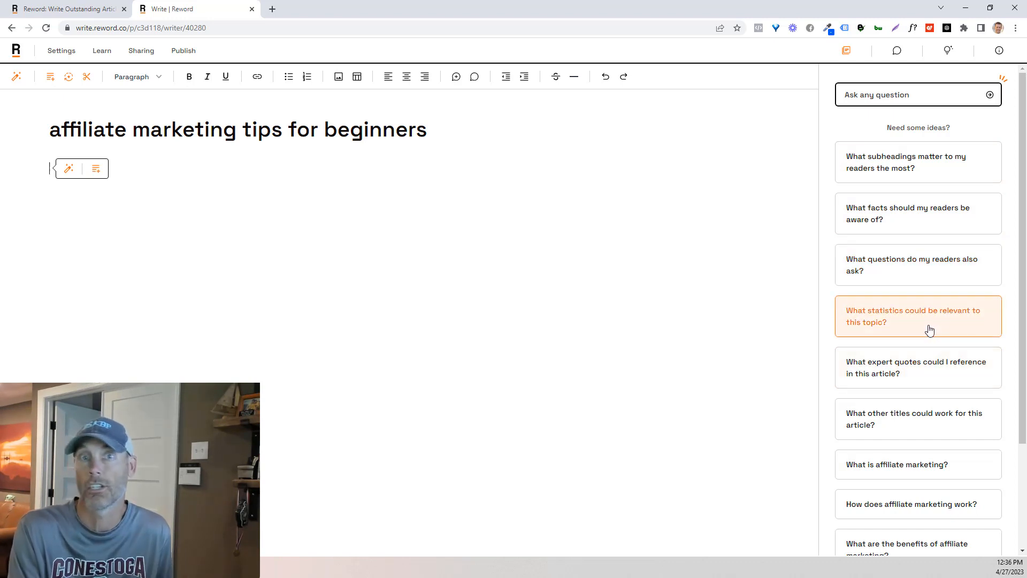
scroll(down, 3)
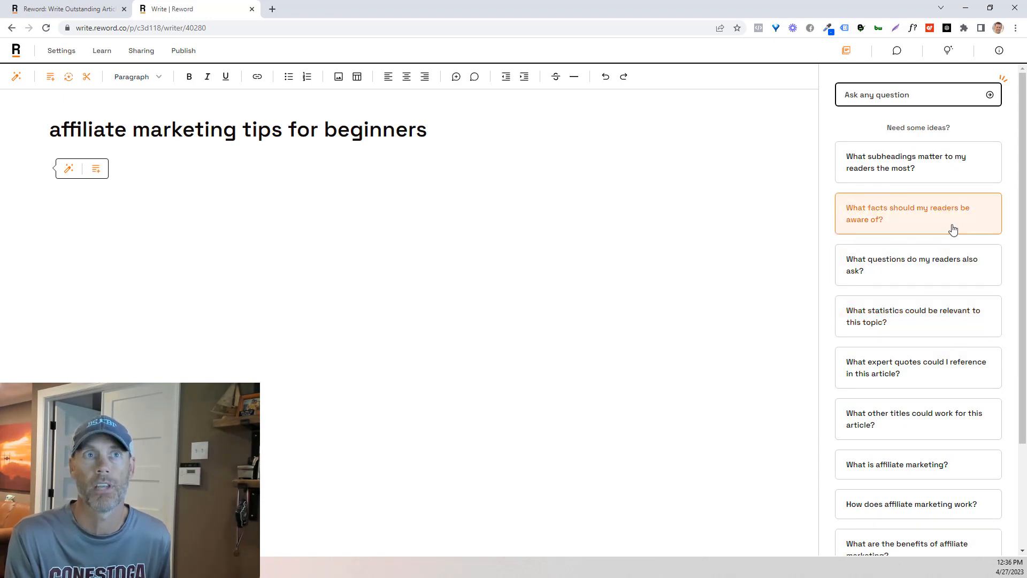
mouse_move(947, 329)
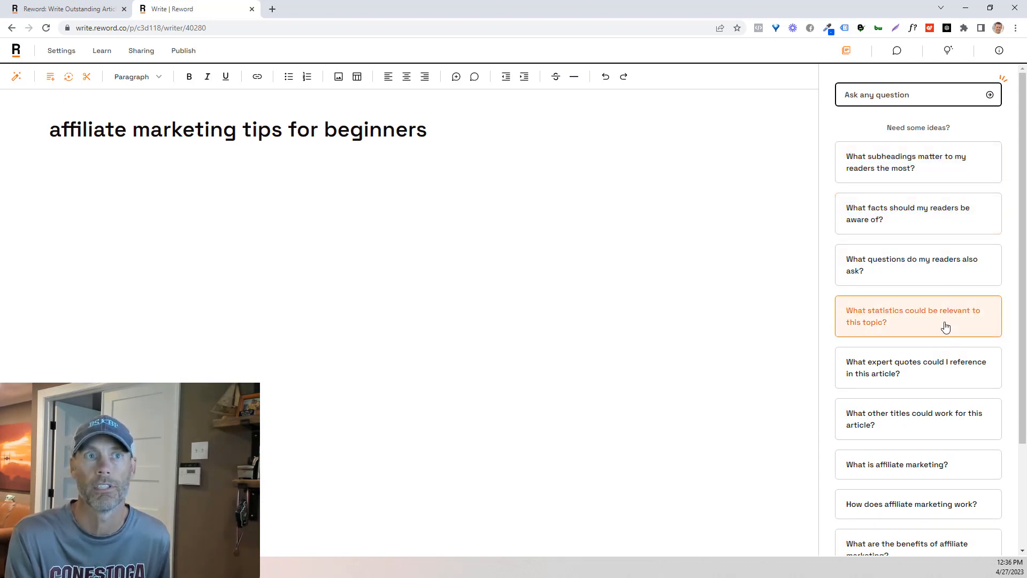
click(918, 315)
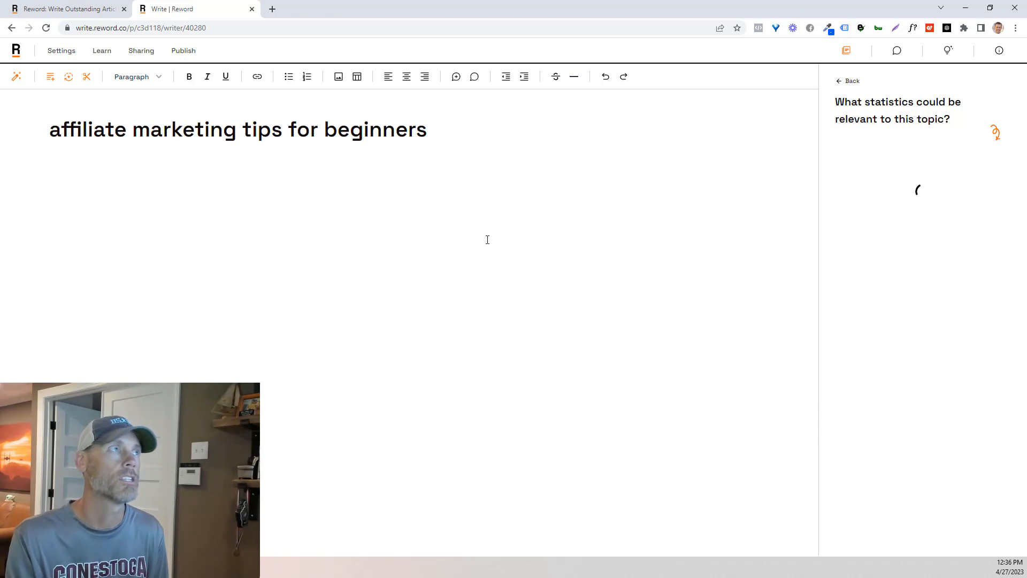
Review the article Options: AI model choices, English (US) language and the objective
click(50, 77)
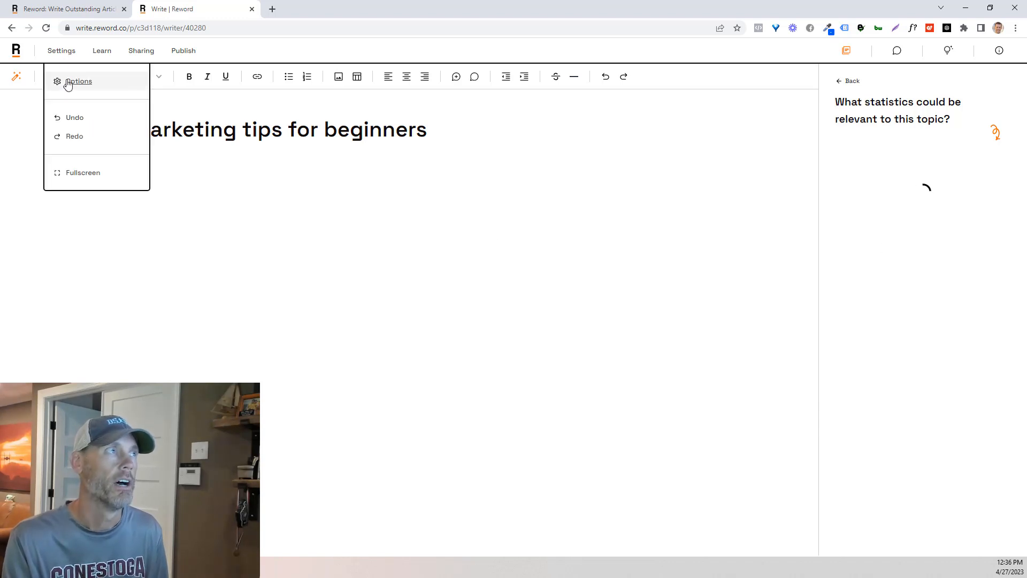
click(77, 82)
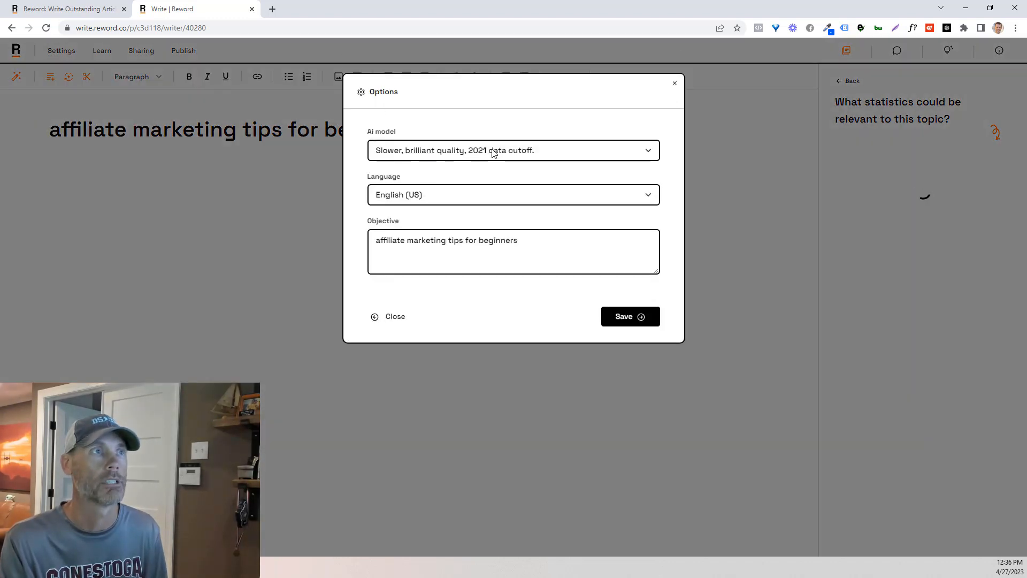
click(513, 149)
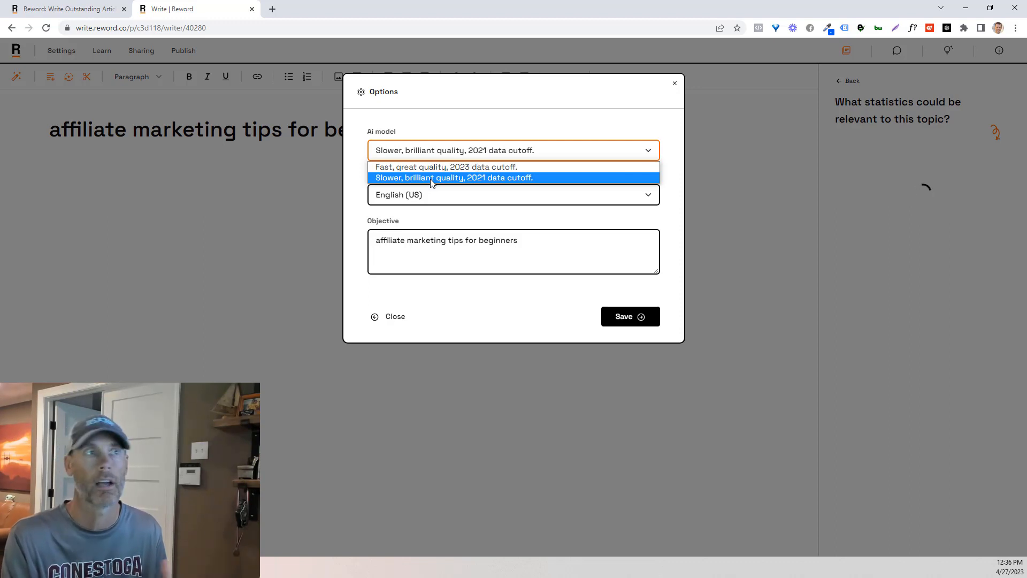
mouse_move(453, 170)
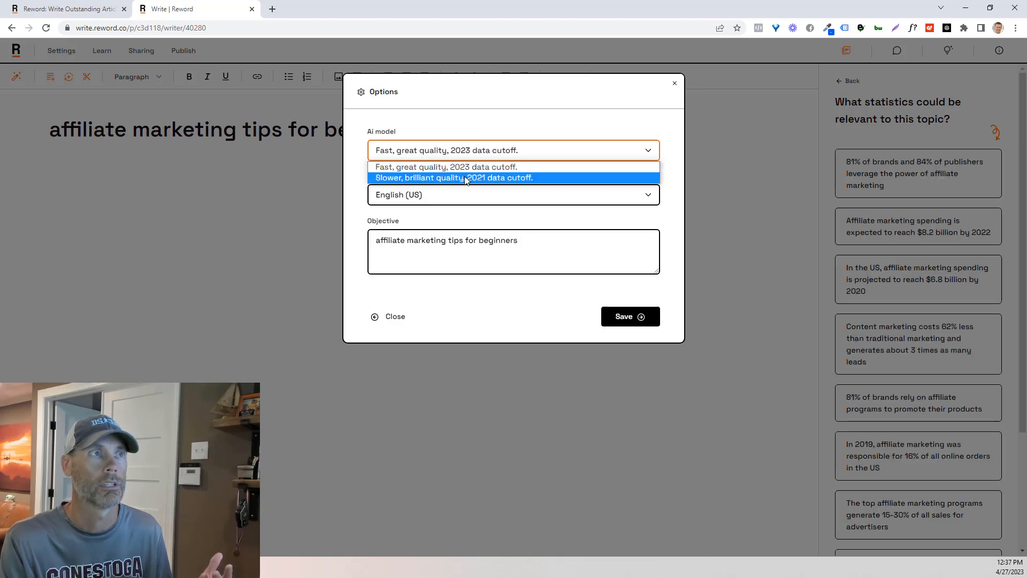
click(453, 178)
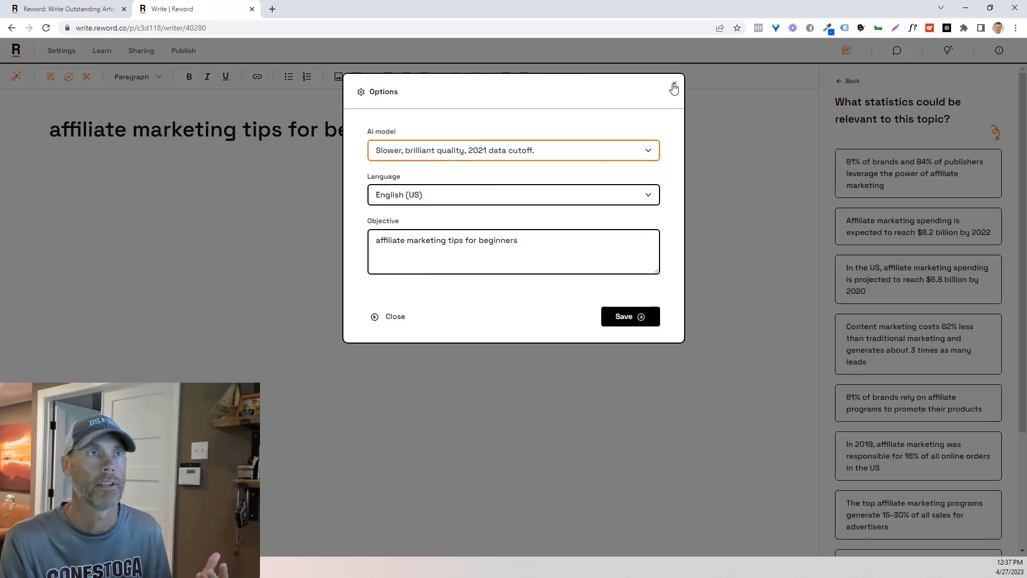
Insert the US spending, $8.2 billion, brands-and-publishers and 81%-of-brands statistics, then return to the idea prompts
click(674, 85)
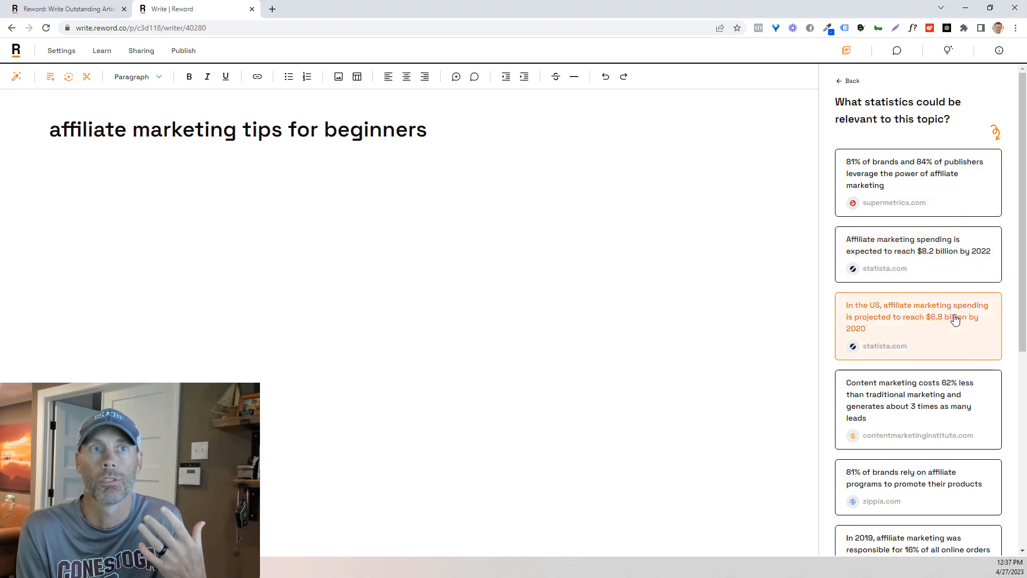
click(917, 317)
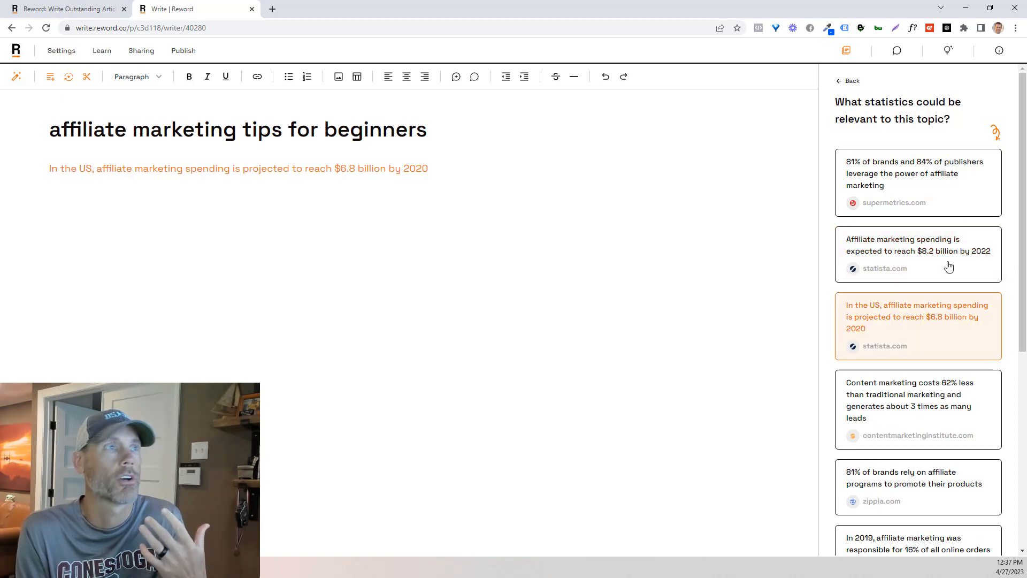
click(944, 252)
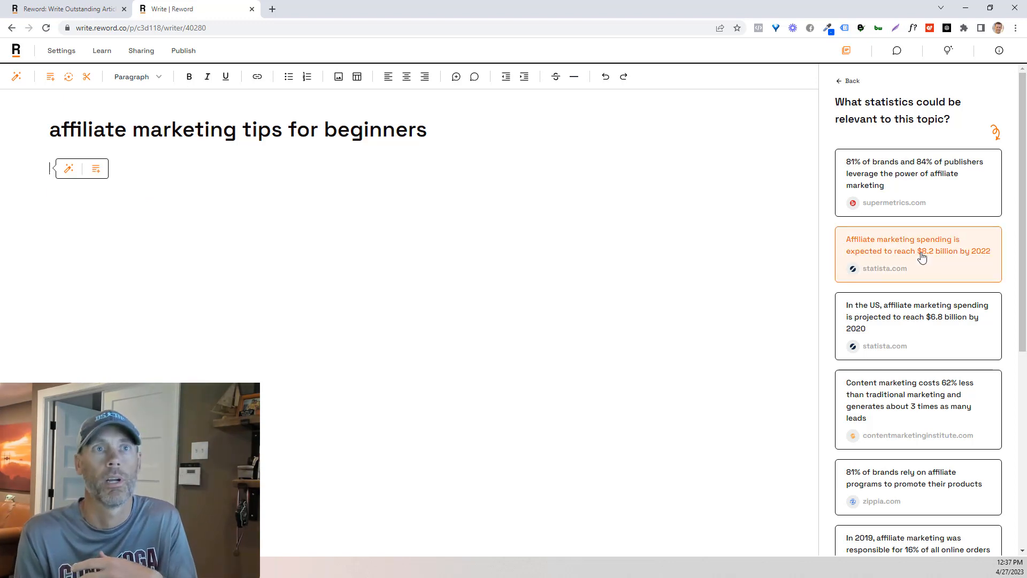
click(921, 255)
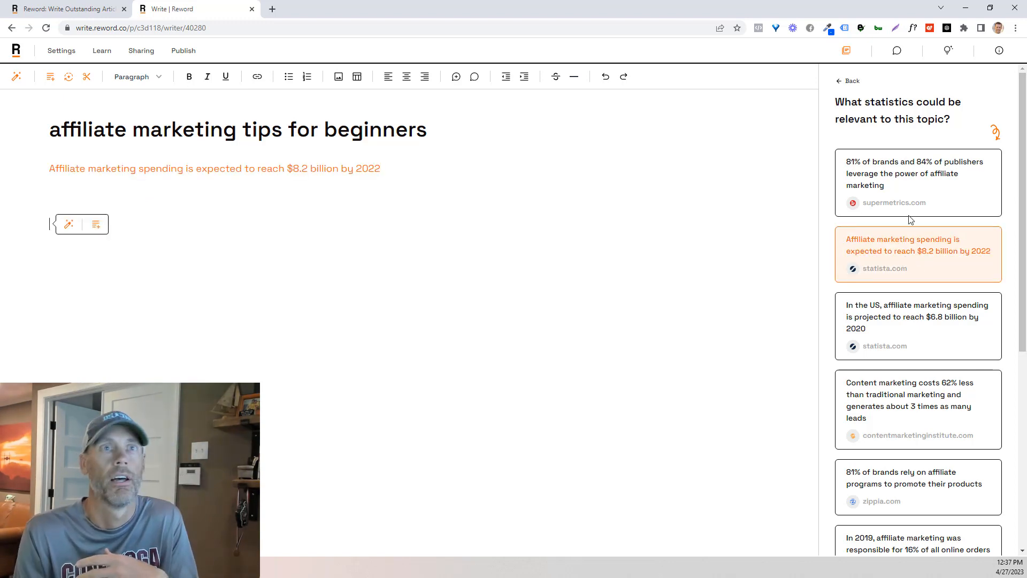
click(918, 182)
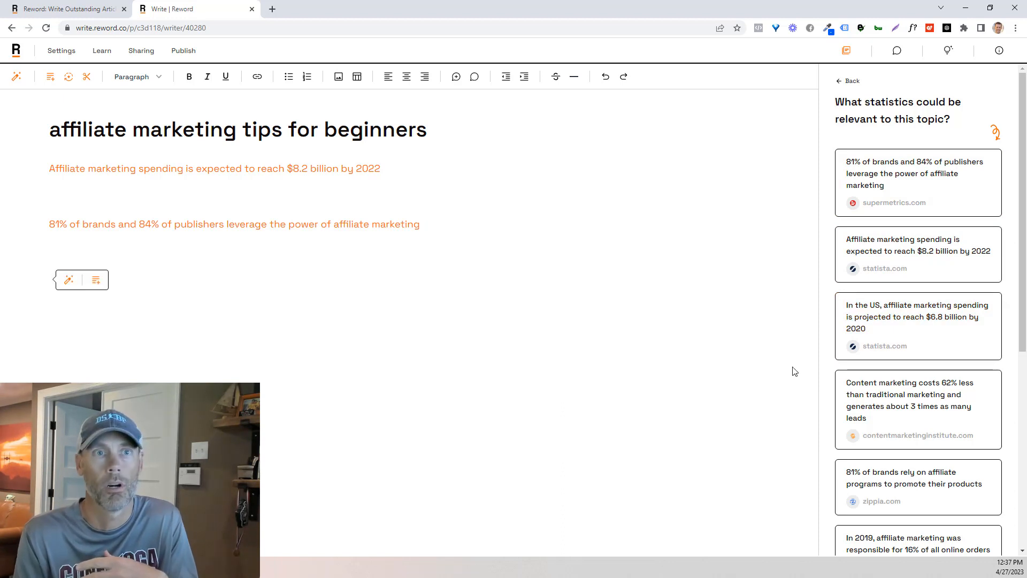
scroll(down, 3)
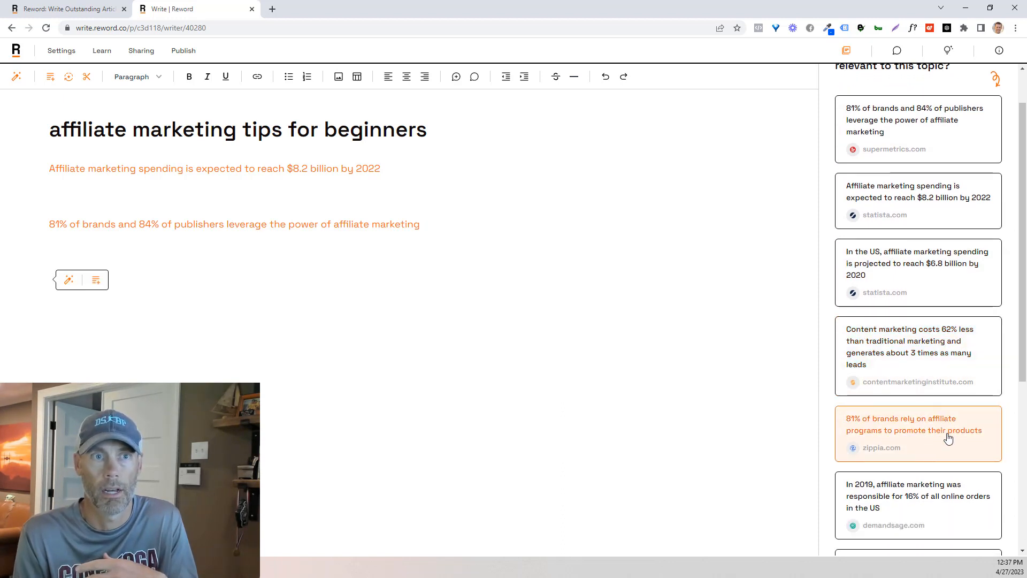
click(918, 433)
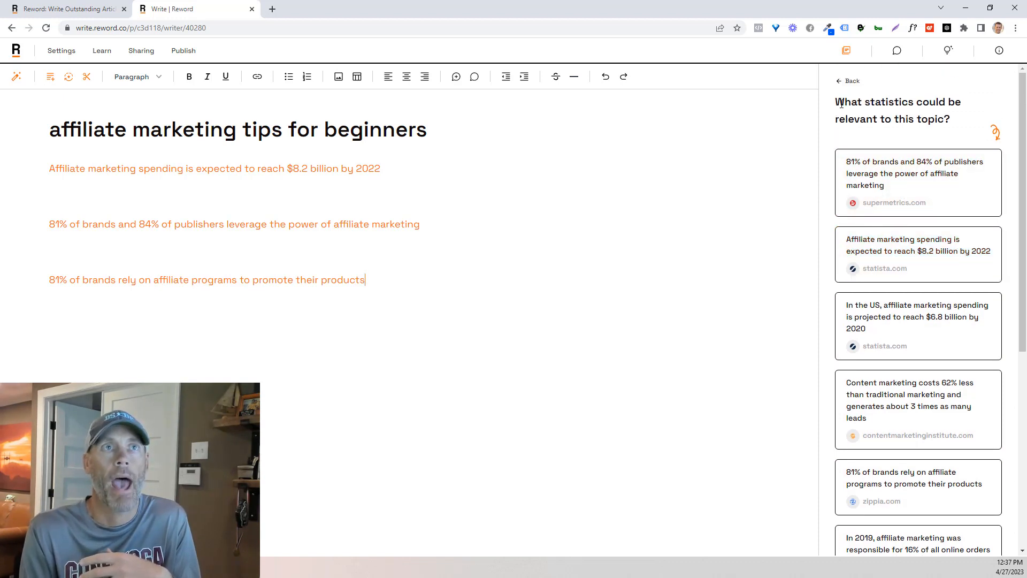
click(847, 82)
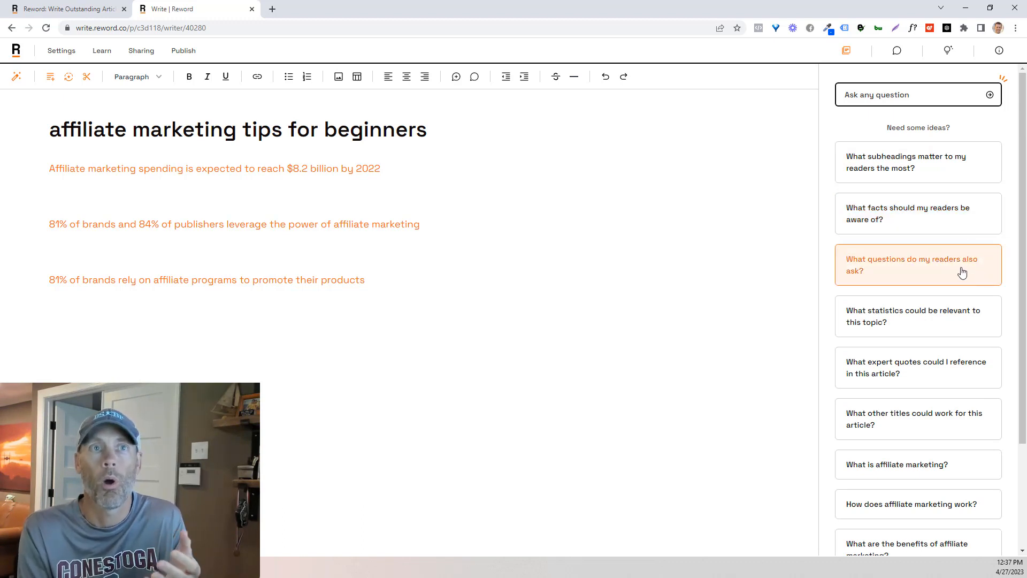
Ask 'What questions do my readers also ask?' about affiliate marketing
click(918, 265)
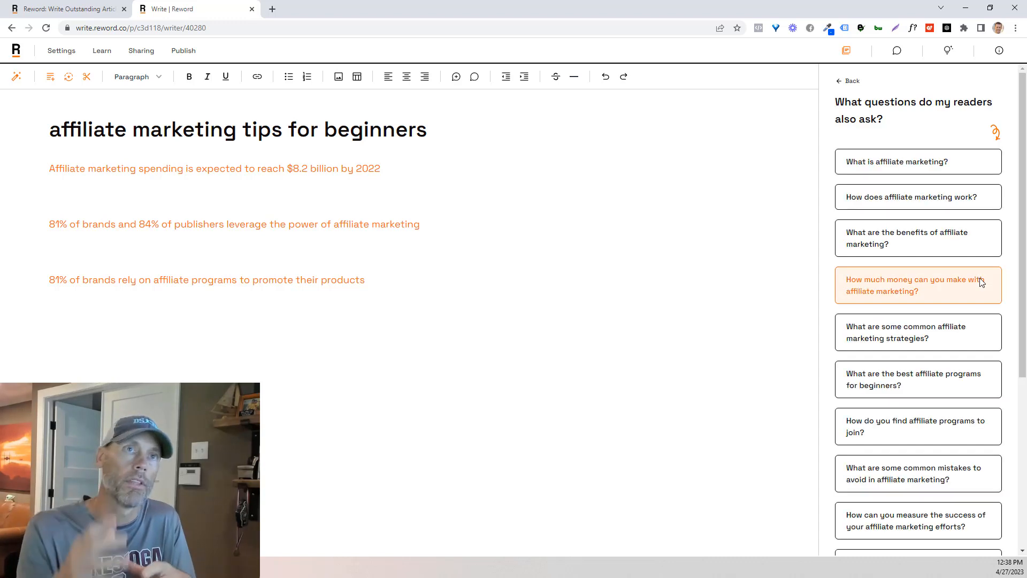
mouse_move(918, 161)
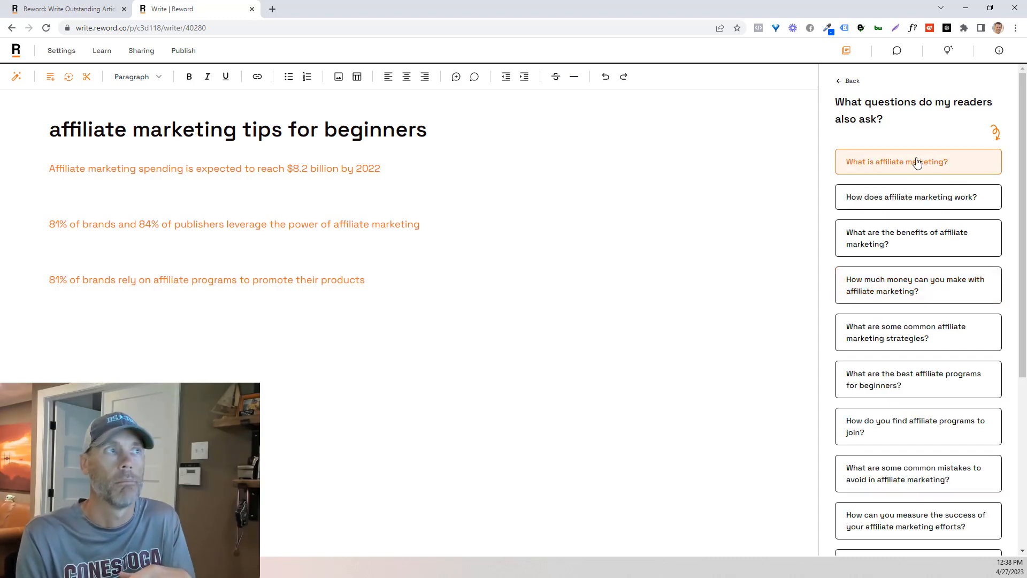
Insert reader questions like 'What is affiliate marketing?' and the benefits question as Header 2 headings
click(918, 161)
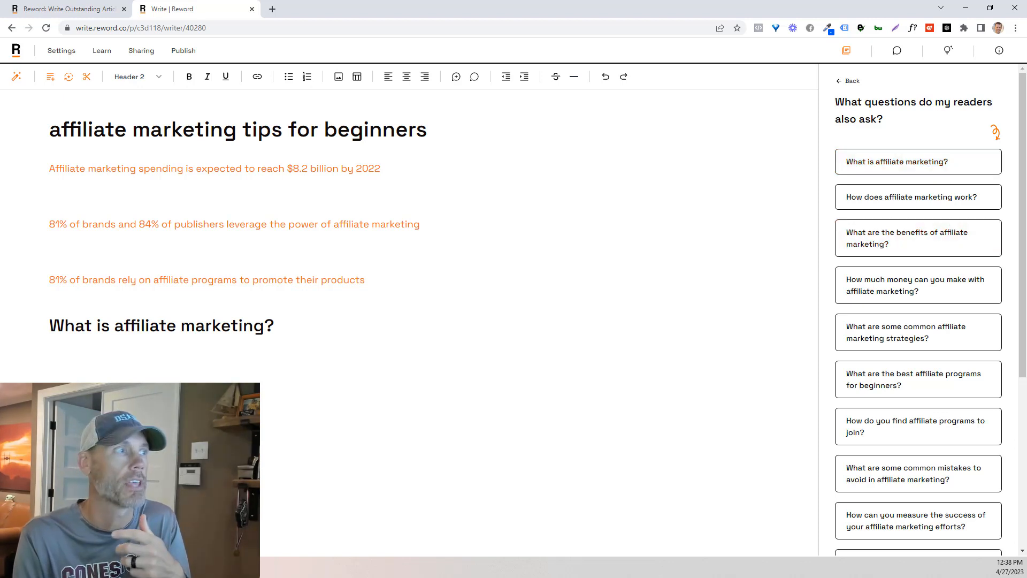
click(918, 238)
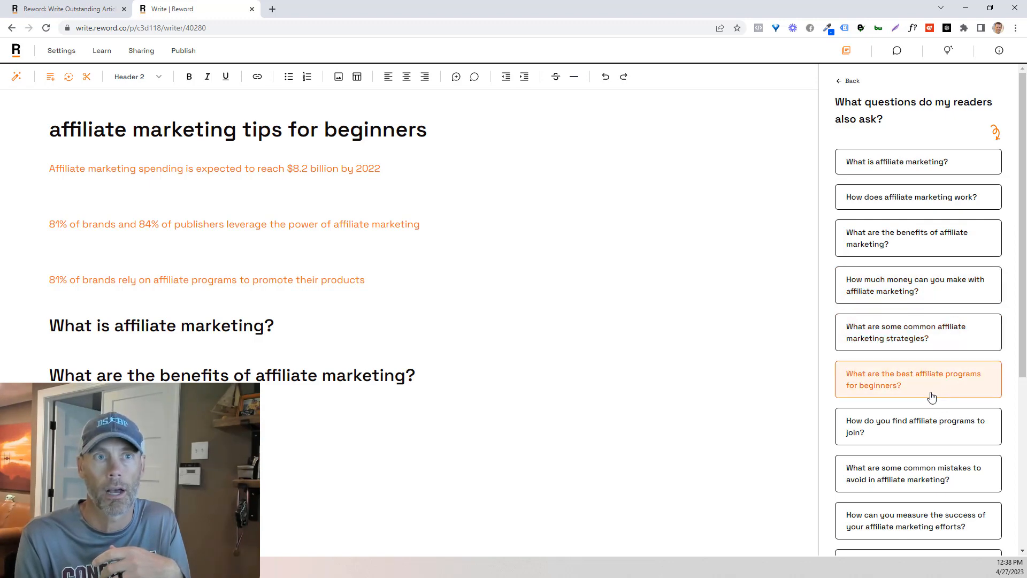
mouse_move(942, 343)
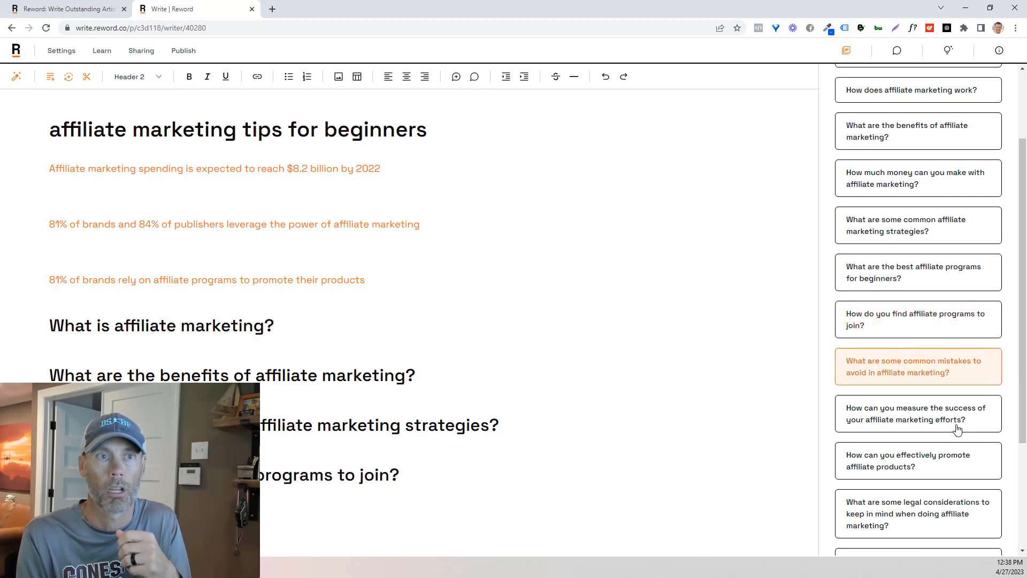
mouse_move(940, 477)
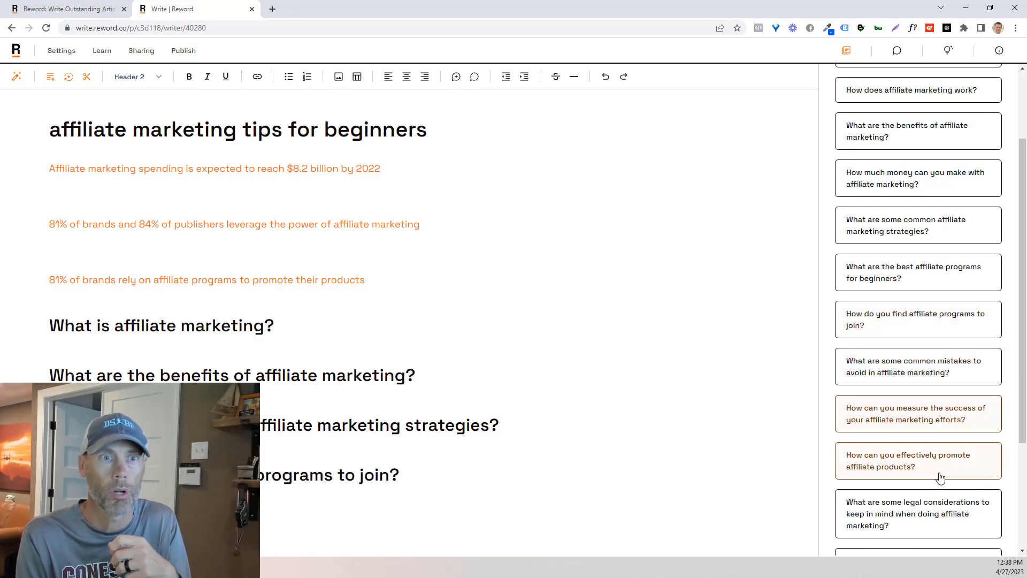
scroll(down, 3)
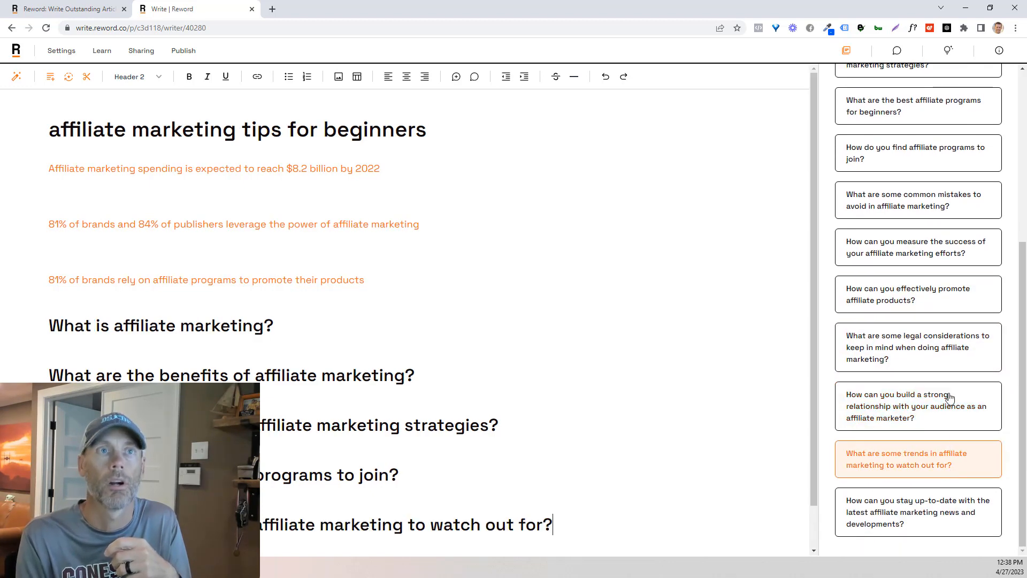
mouse_move(954, 311)
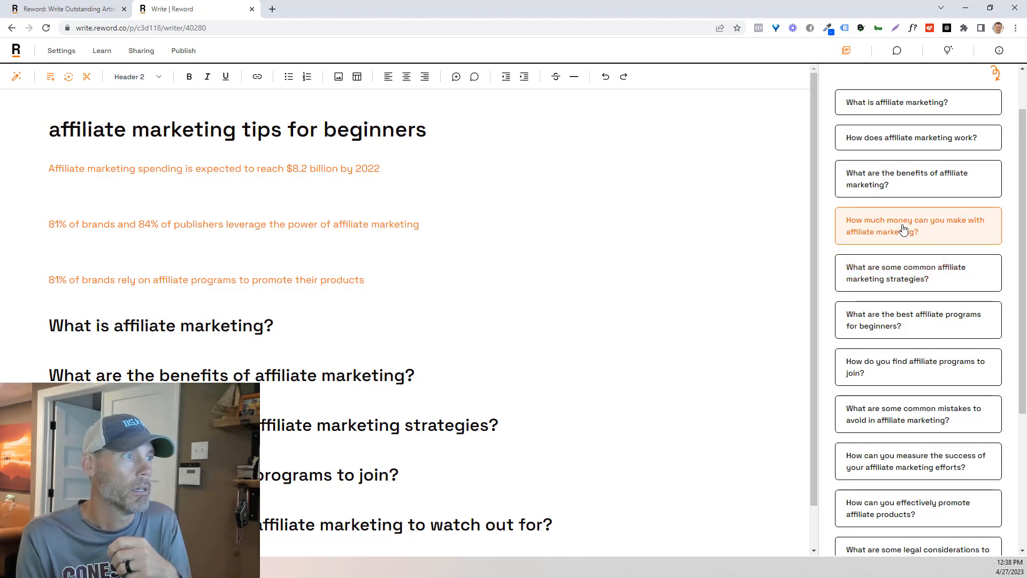
scroll(down, 3)
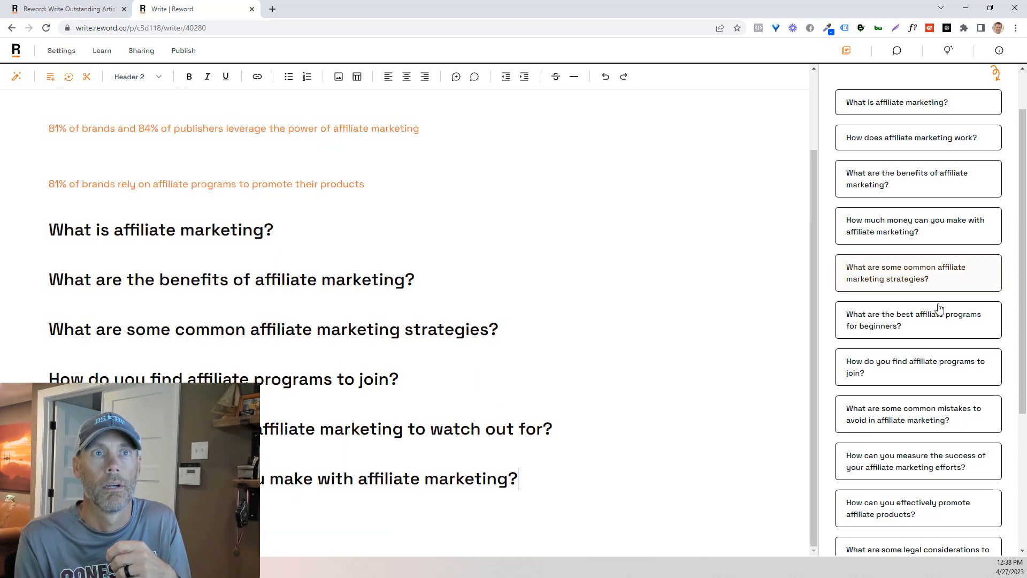
mouse_move(939, 372)
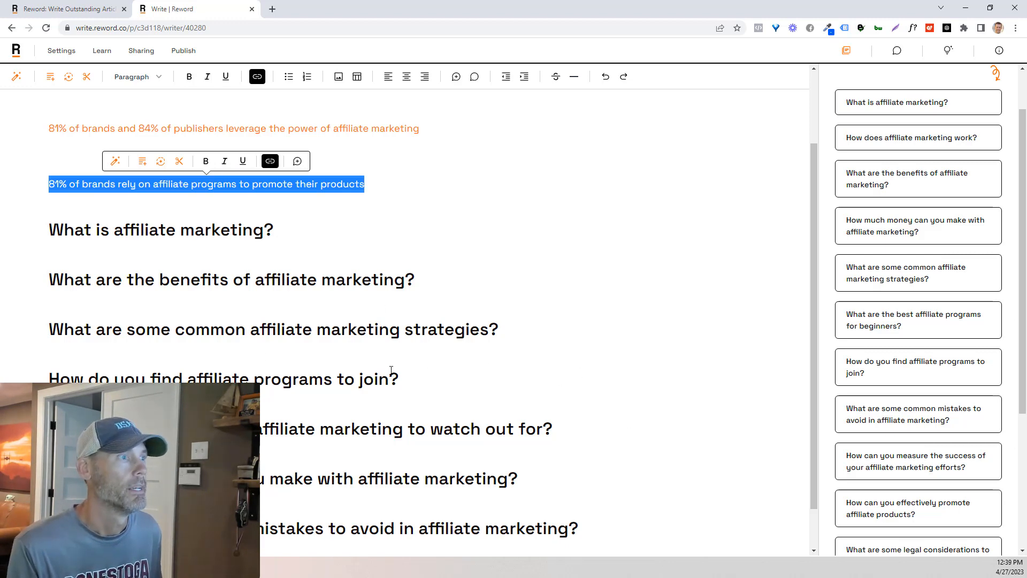
mouse_move(512, 346)
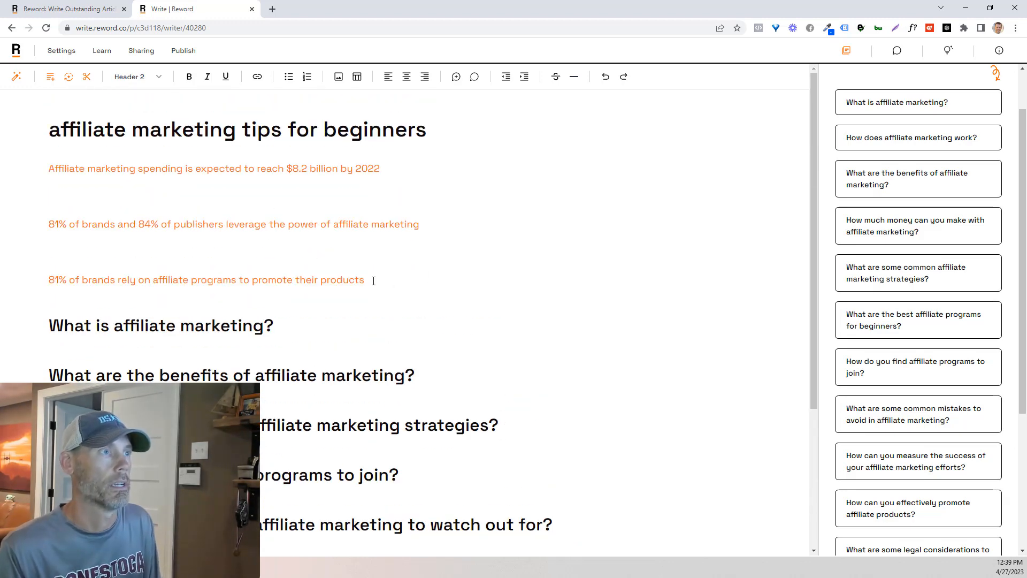
Select and remove the publishers statistic, leaving the 81%-of-brands statistic under the trends heading
drag(48, 223, 418, 224)
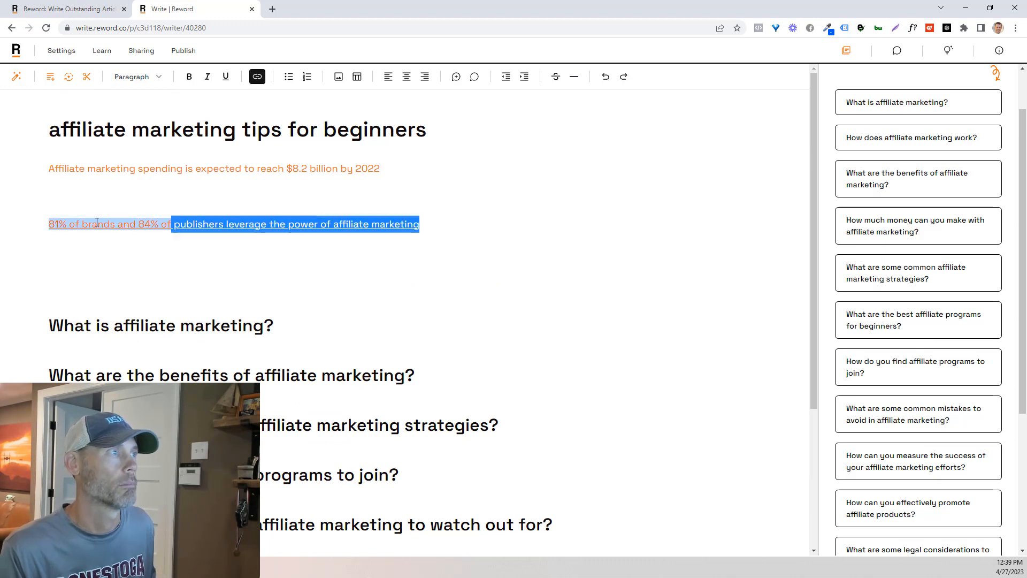
scroll(down, 3)
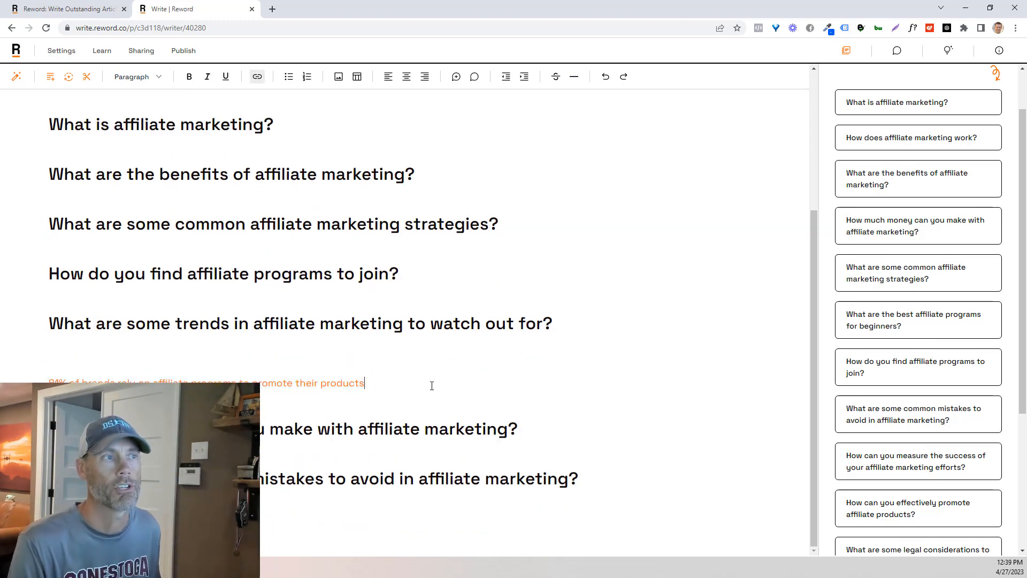
scroll(up, 3)
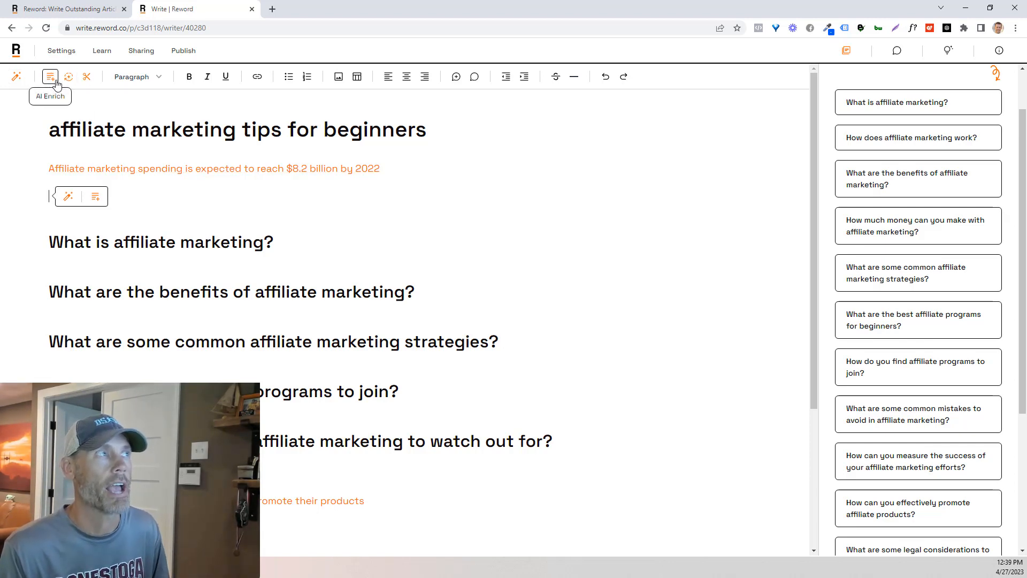
mouse_move(87, 77)
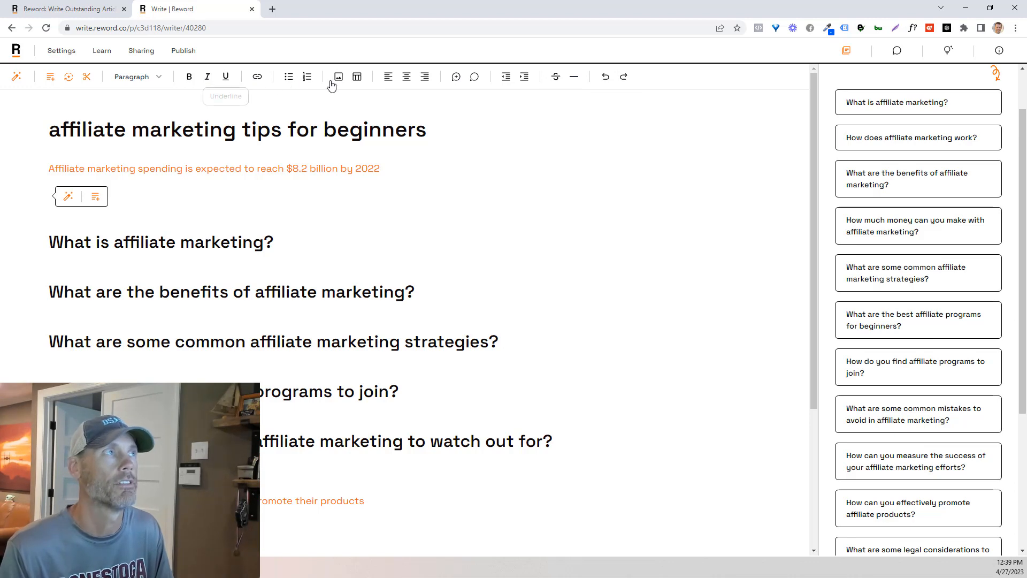
mouse_move(68, 109)
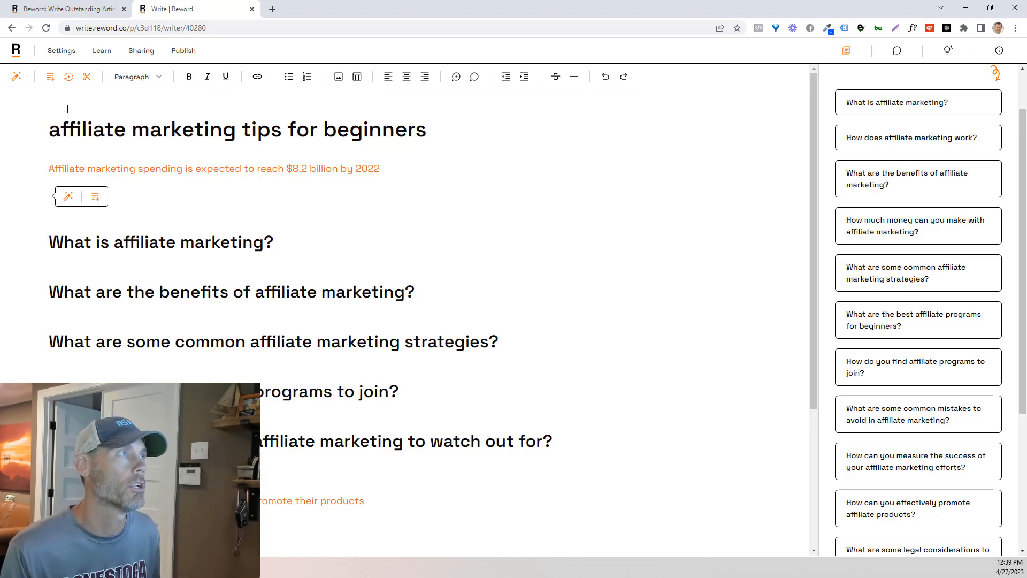
mouse_move(50, 77)
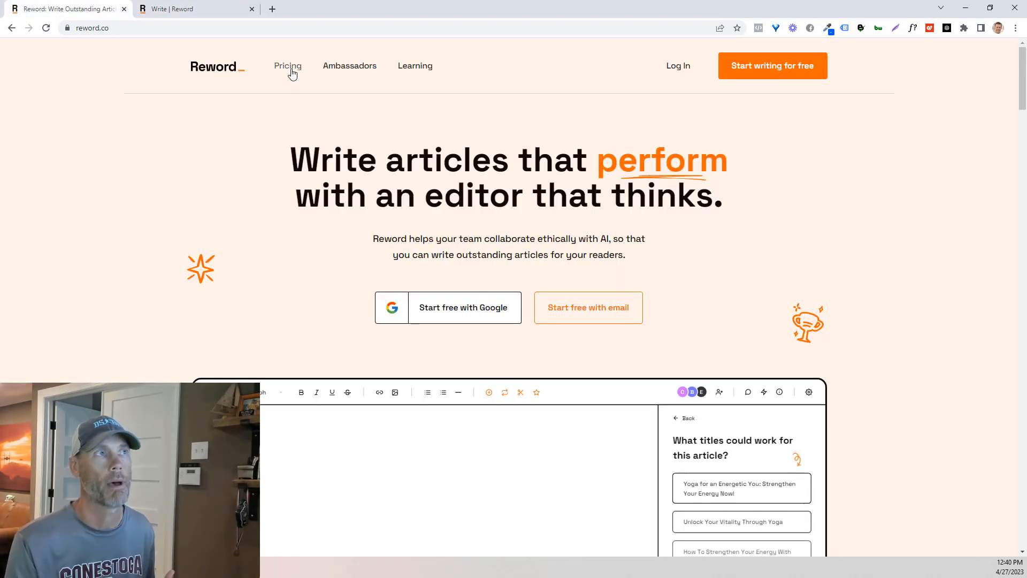
click(288, 66)
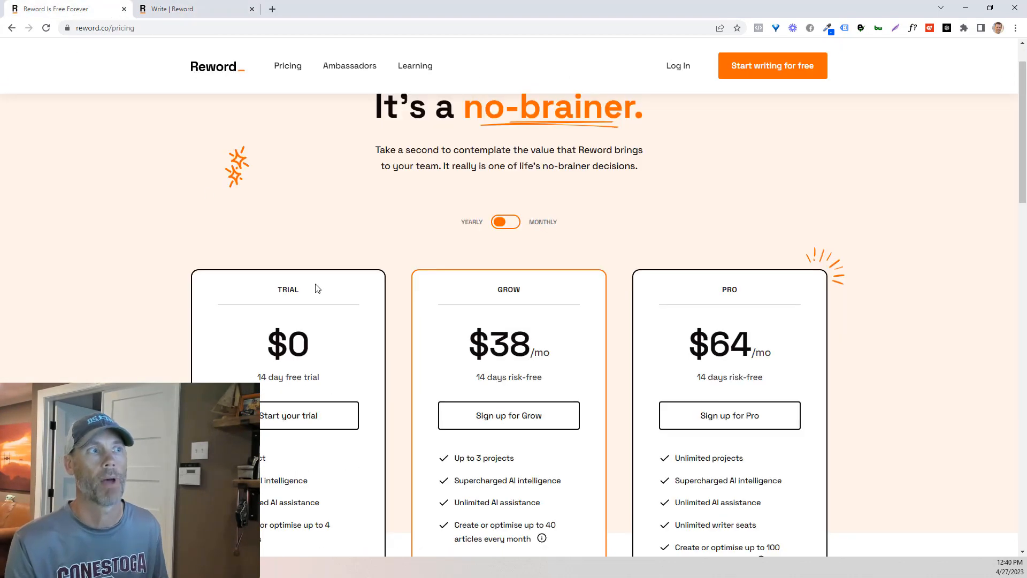
scroll(down, 3)
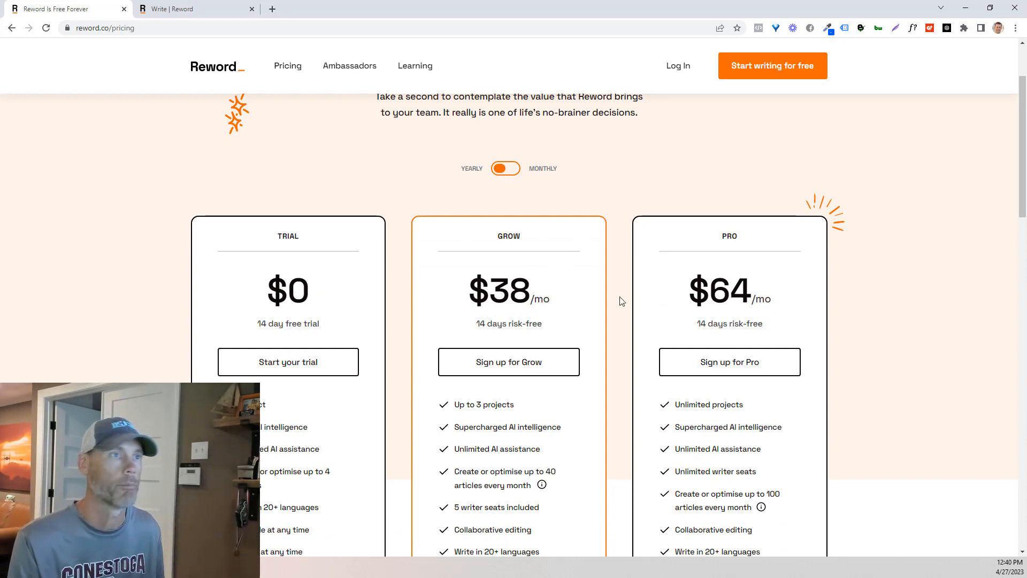
mouse_move(567, 310)
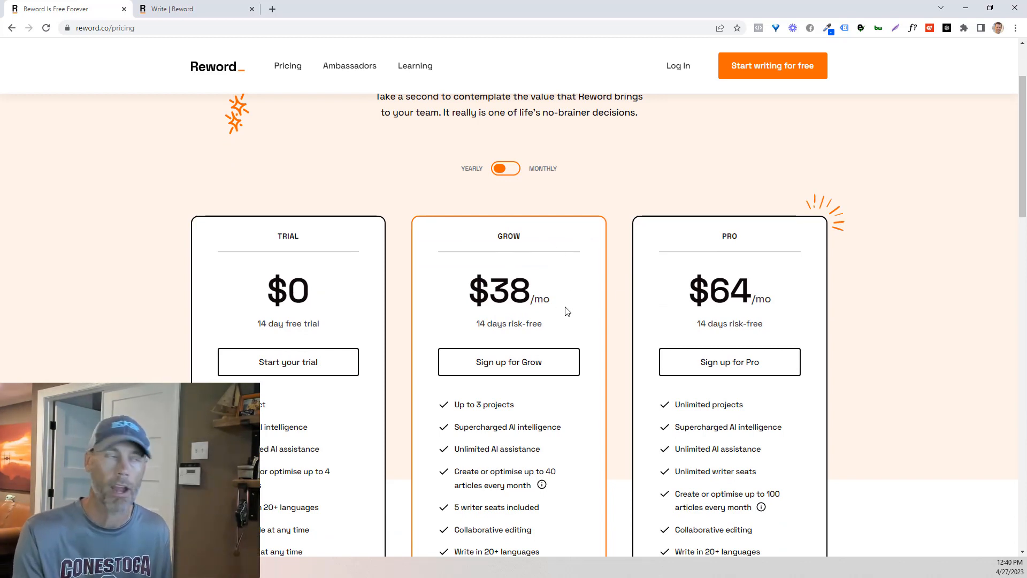
scroll(down, 3)
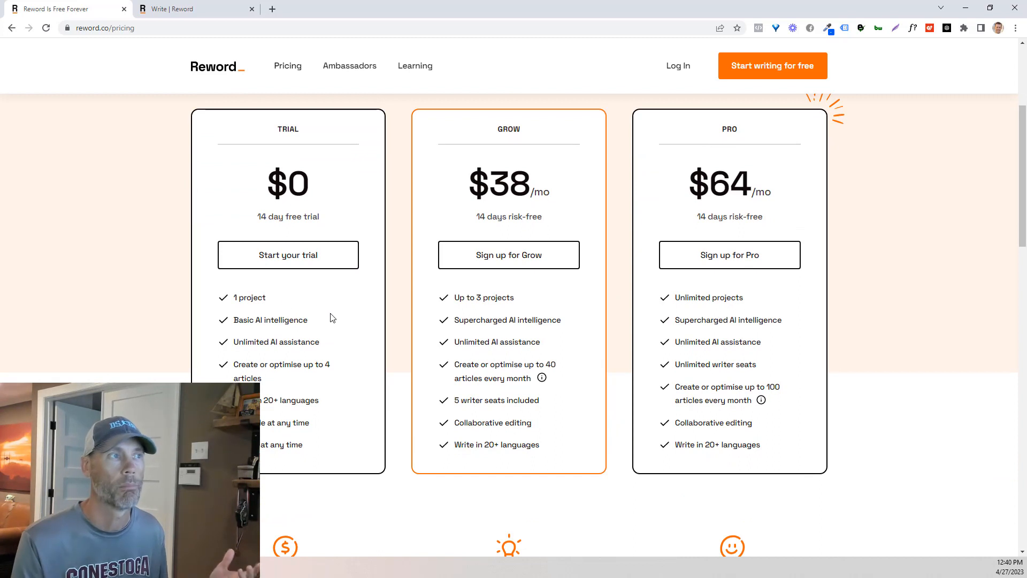
mouse_move(322, 327)
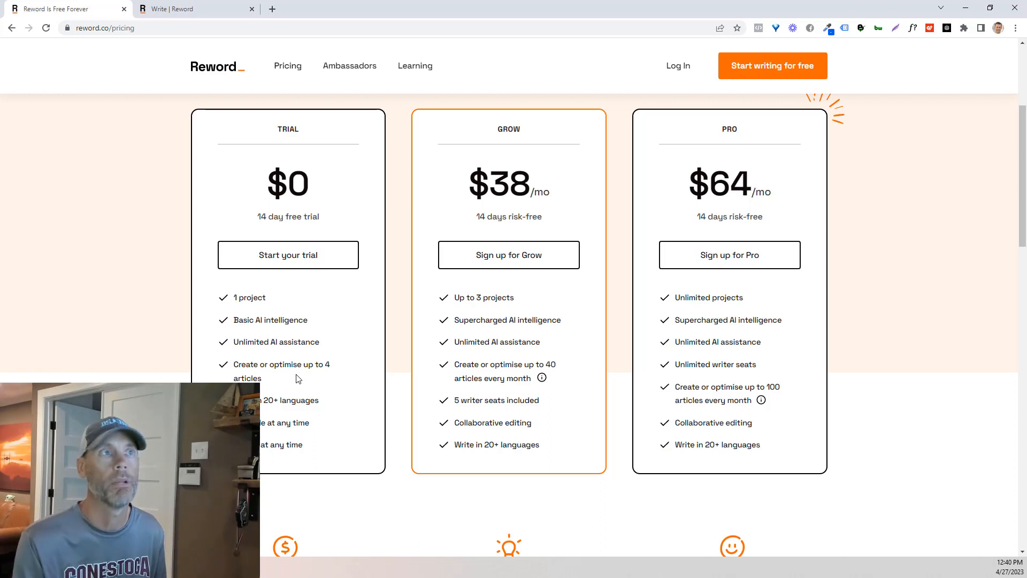
mouse_move(832, 328)
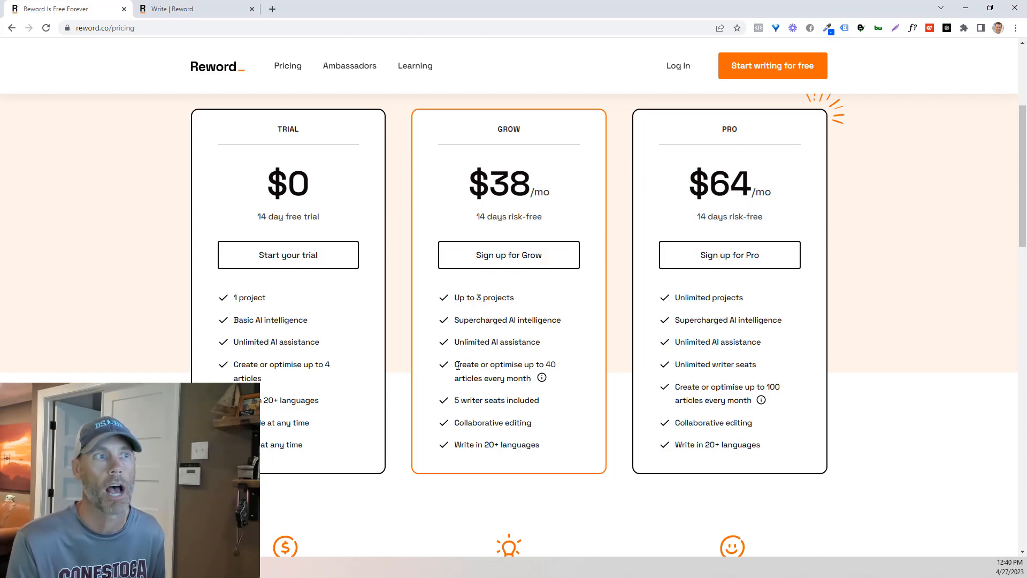
double_click(469, 364)
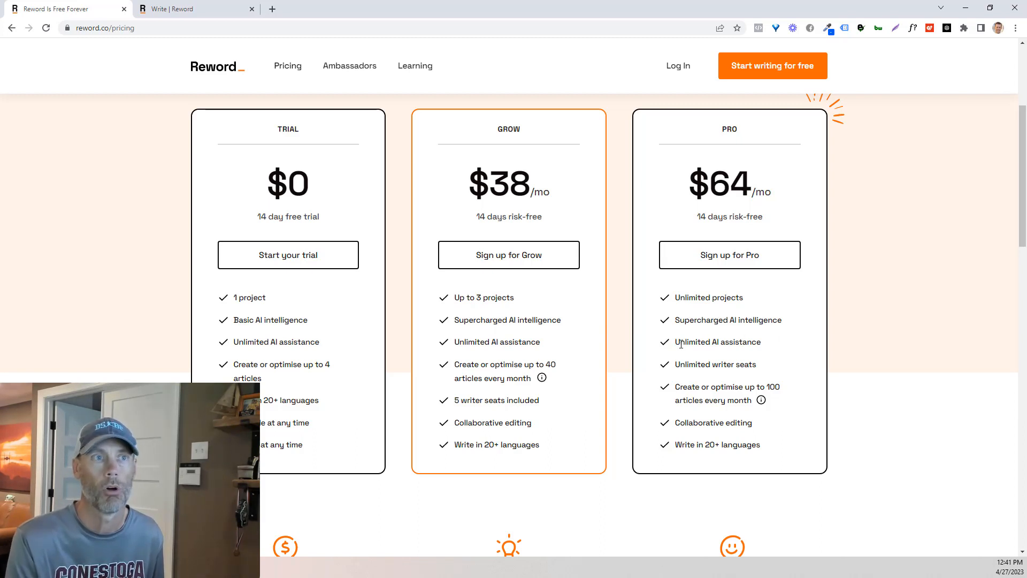
drag(699, 364, 755, 364)
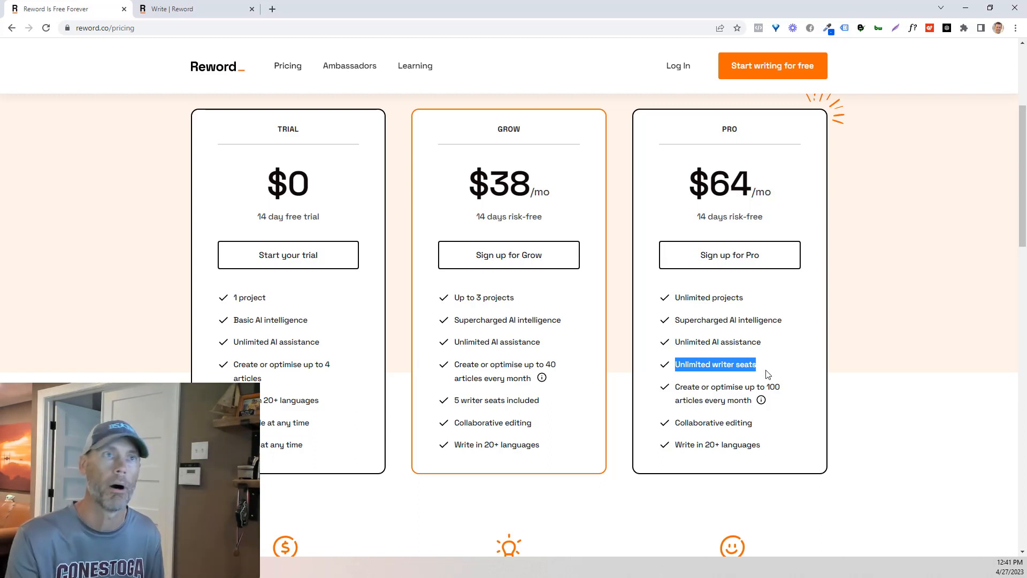
mouse_move(549, 407)
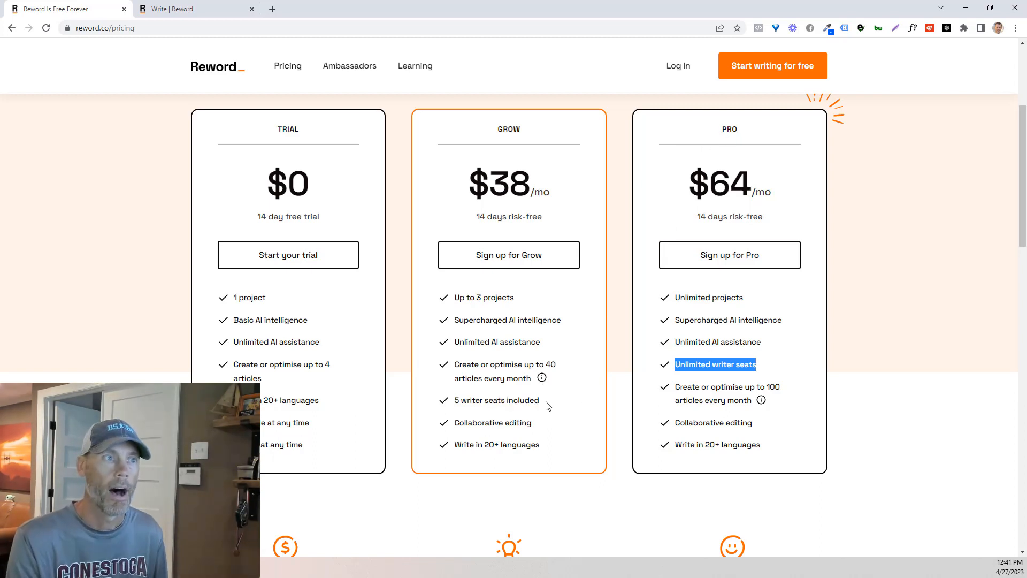
double_click(497, 400)
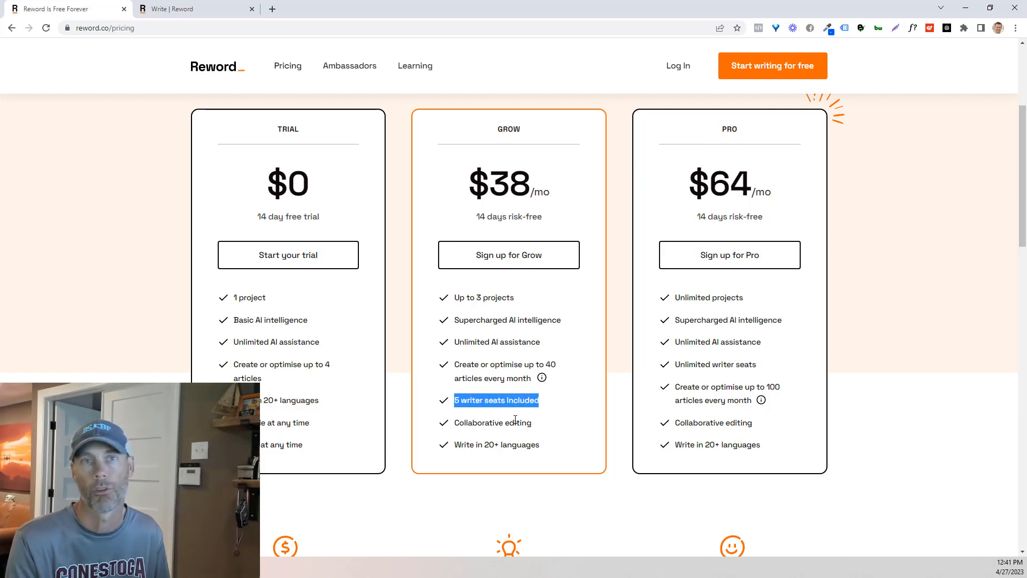
mouse_move(604, 436)
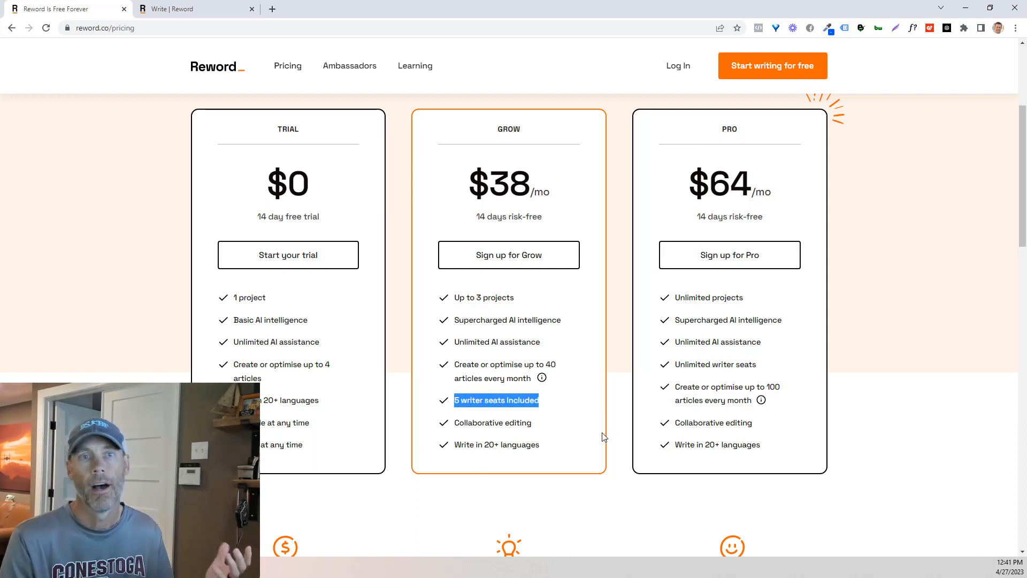
mouse_move(609, 381)
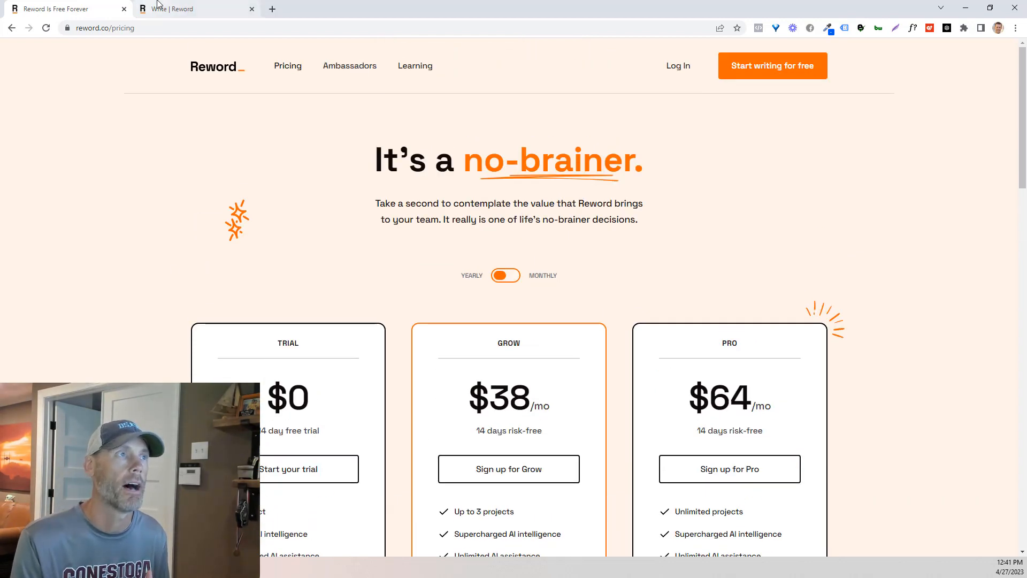
Dismiss the AI over-capacity notice and scroll through the generated article sections
click(180, 8)
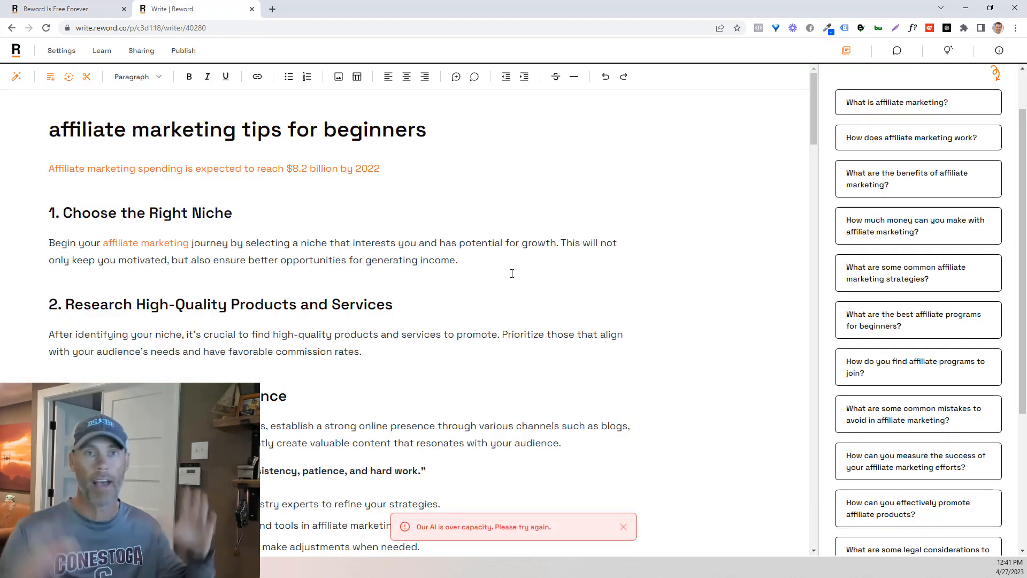
click(623, 526)
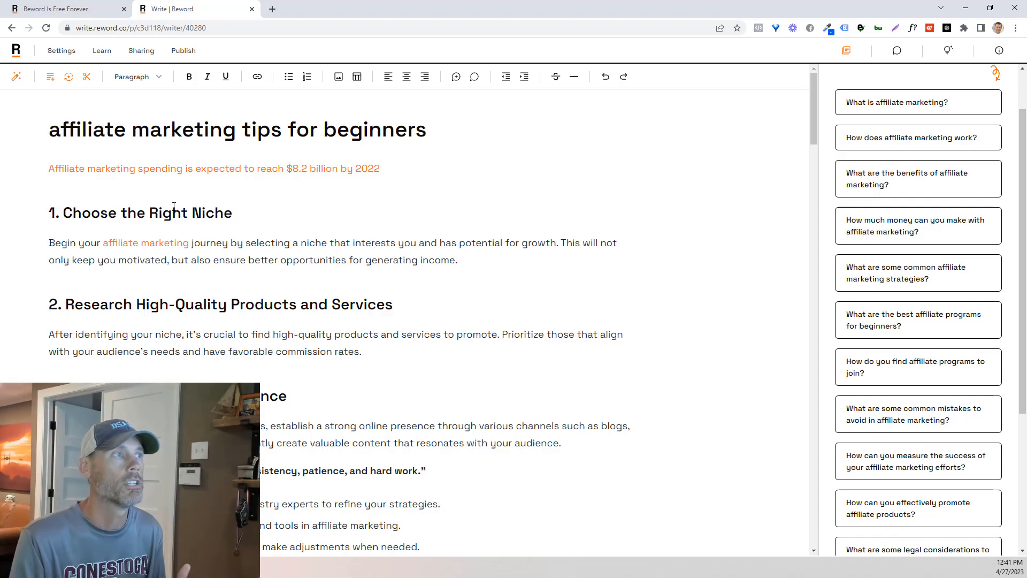
scroll(down, 3)
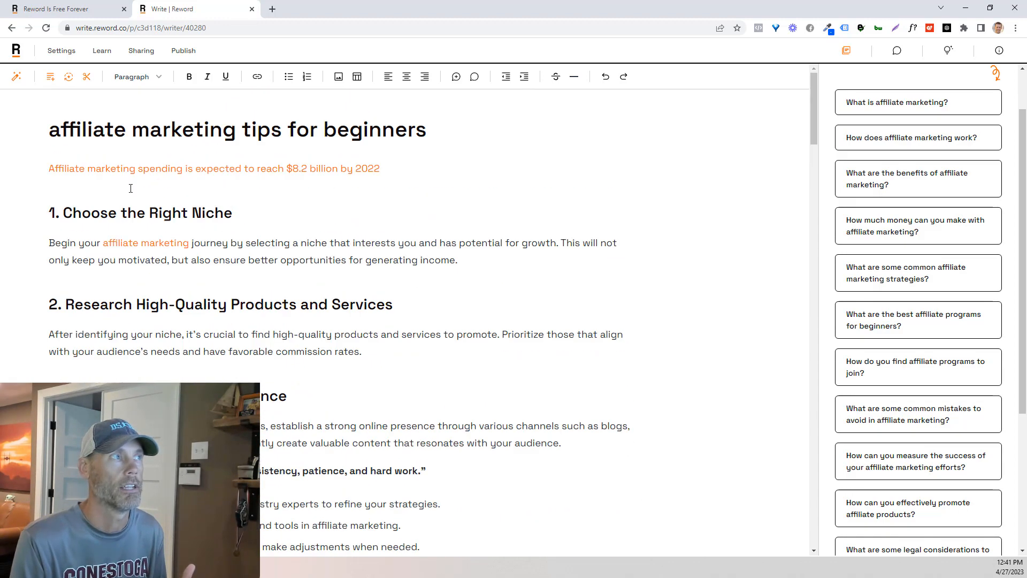
scroll(down, 3)
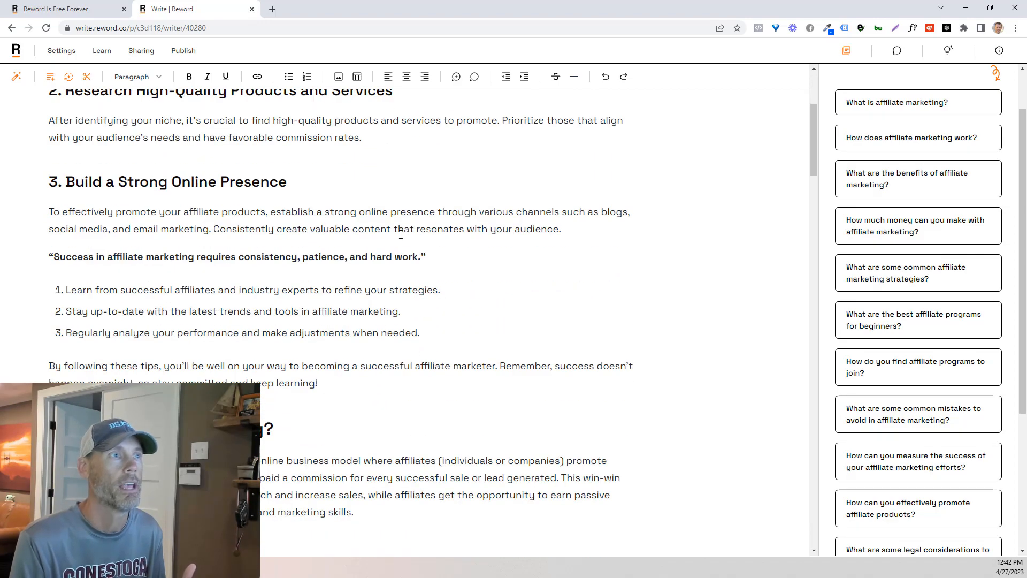
scroll(down, 3)
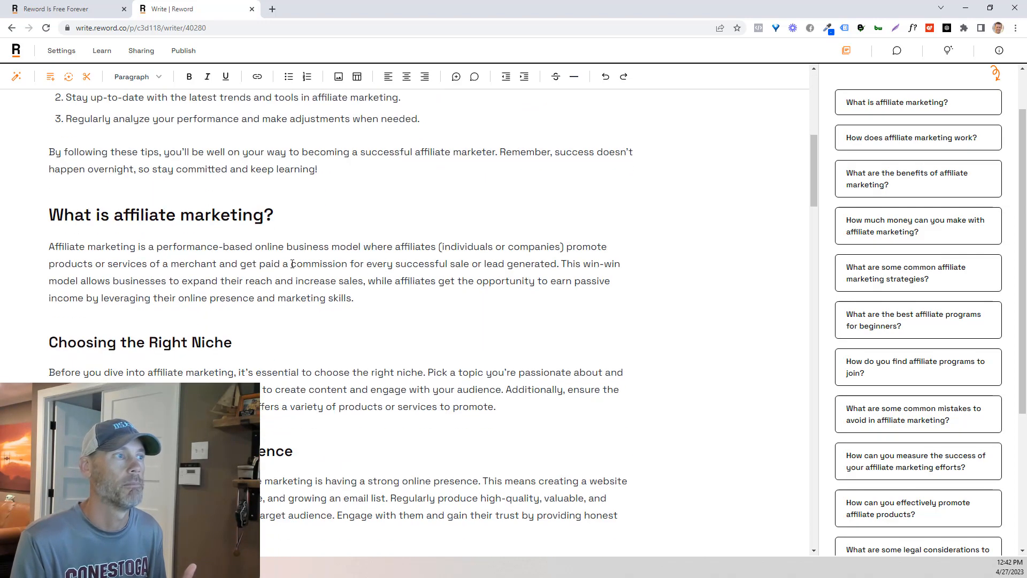
scroll(down, 3)
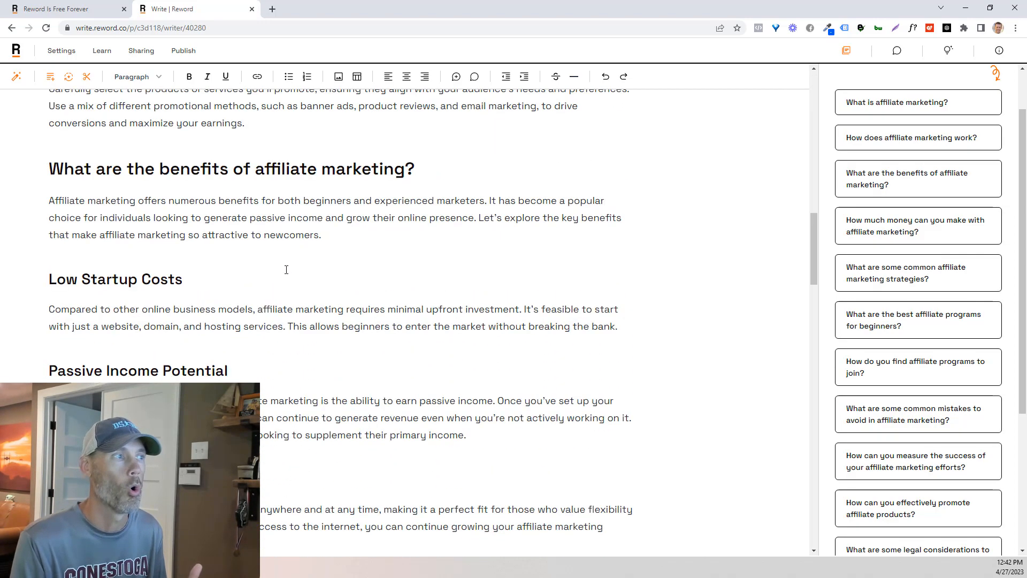
scroll(down, 3)
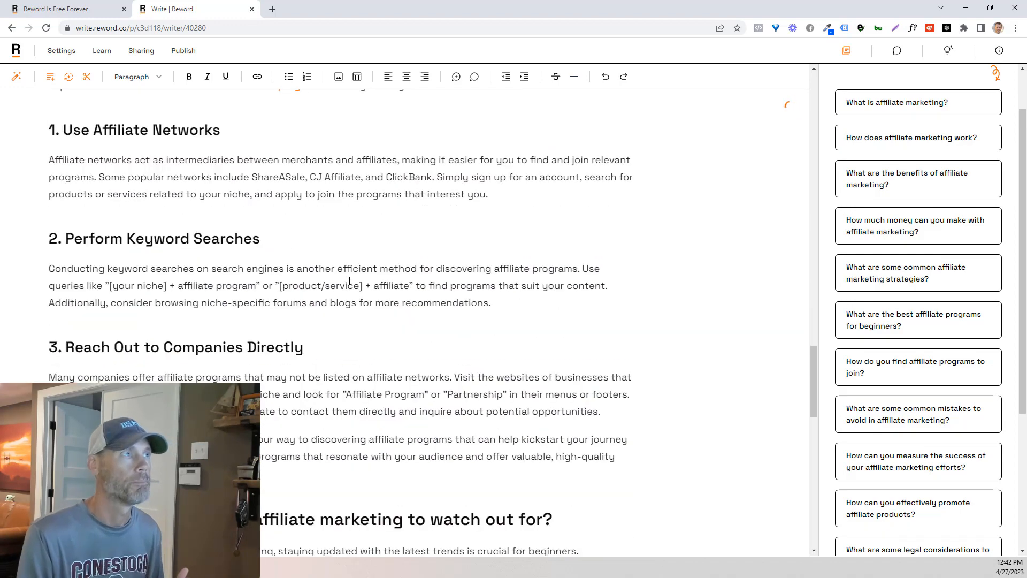
scroll(down, 3)
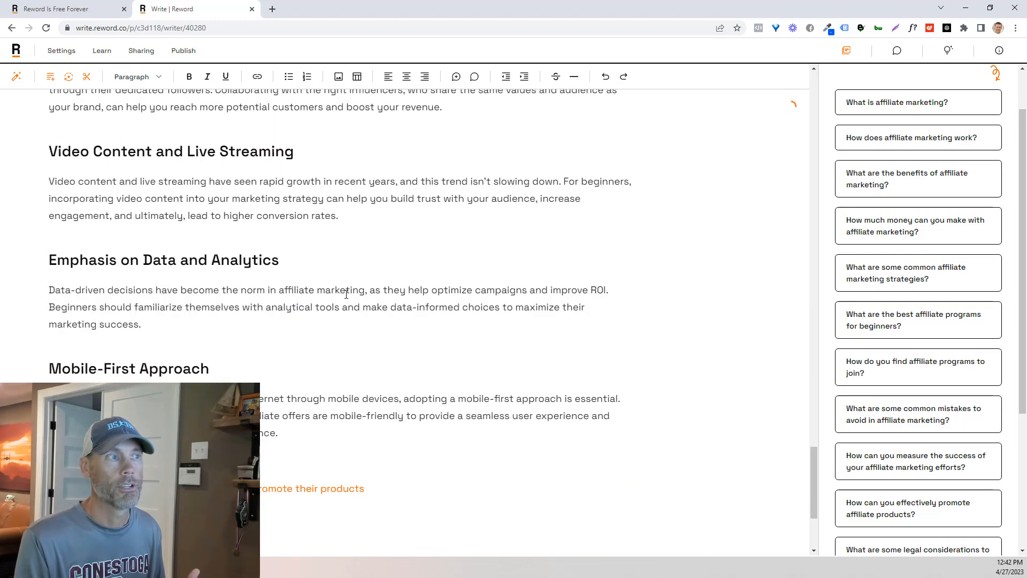
scroll(down, 3)
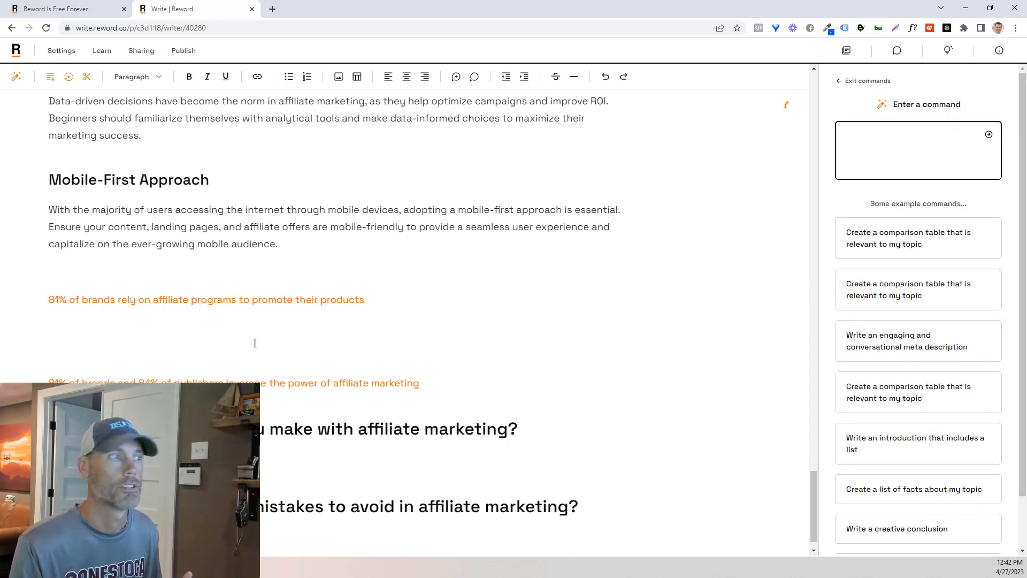
mouse_move(911, 242)
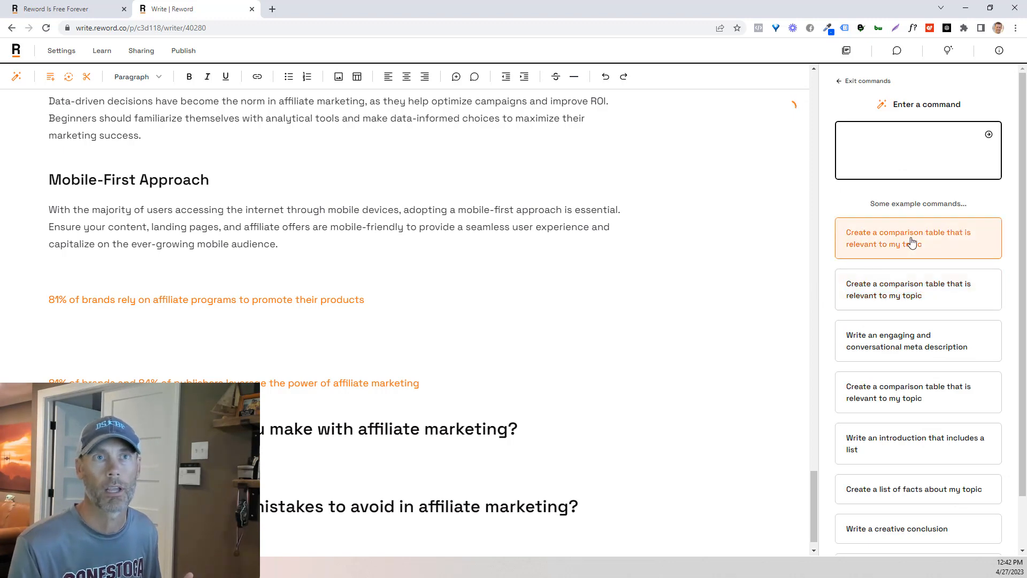
Run the 'Create a comparison table' and 'Write a creative conclusion' example commands
scroll(down, 3)
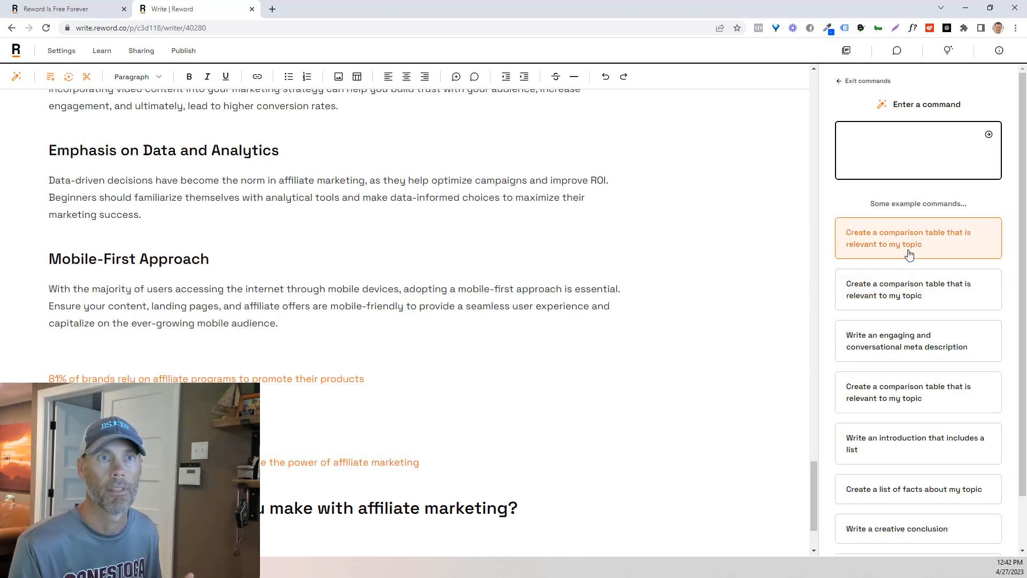
click(909, 238)
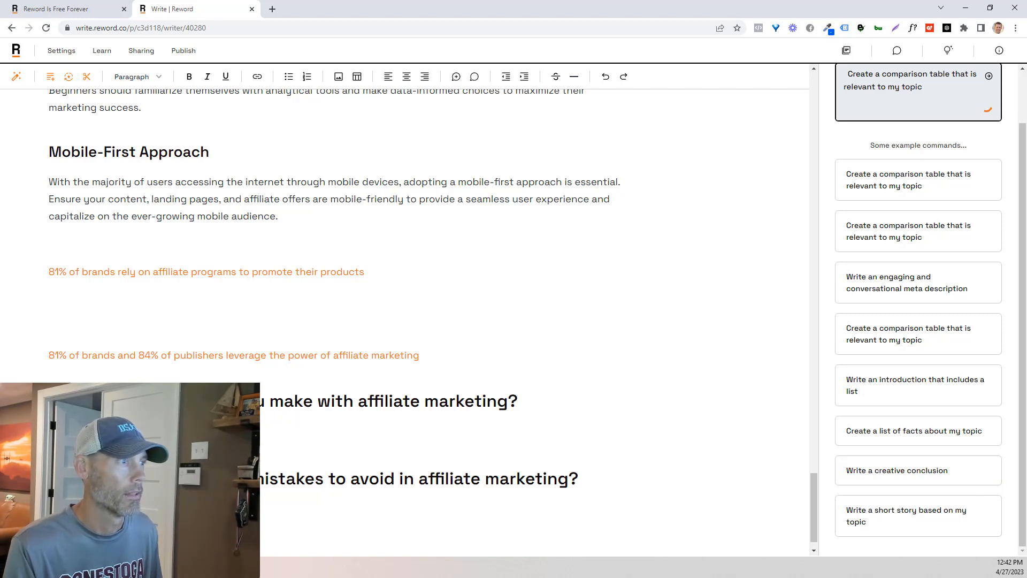
scroll(down, 3)
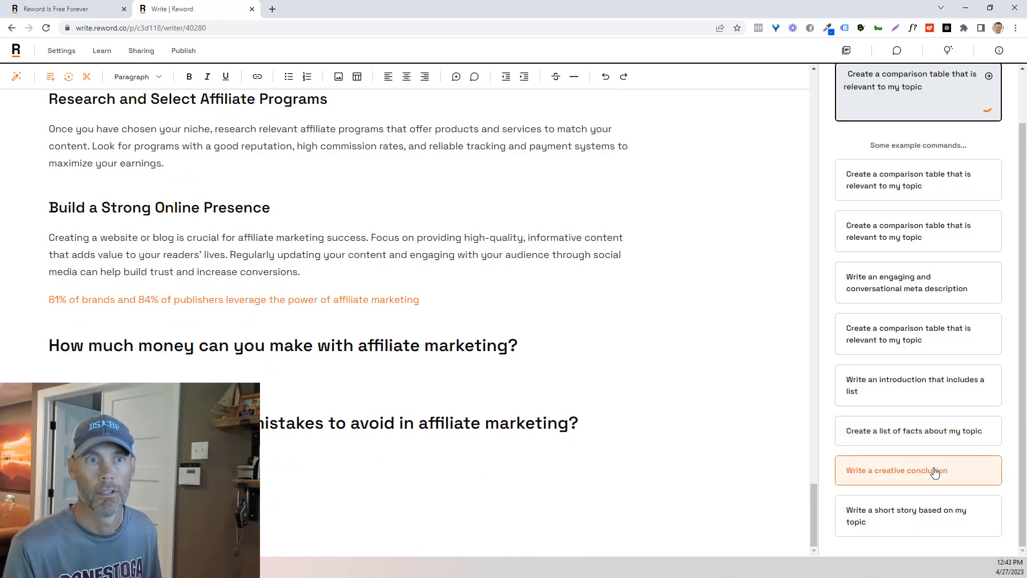
click(918, 471)
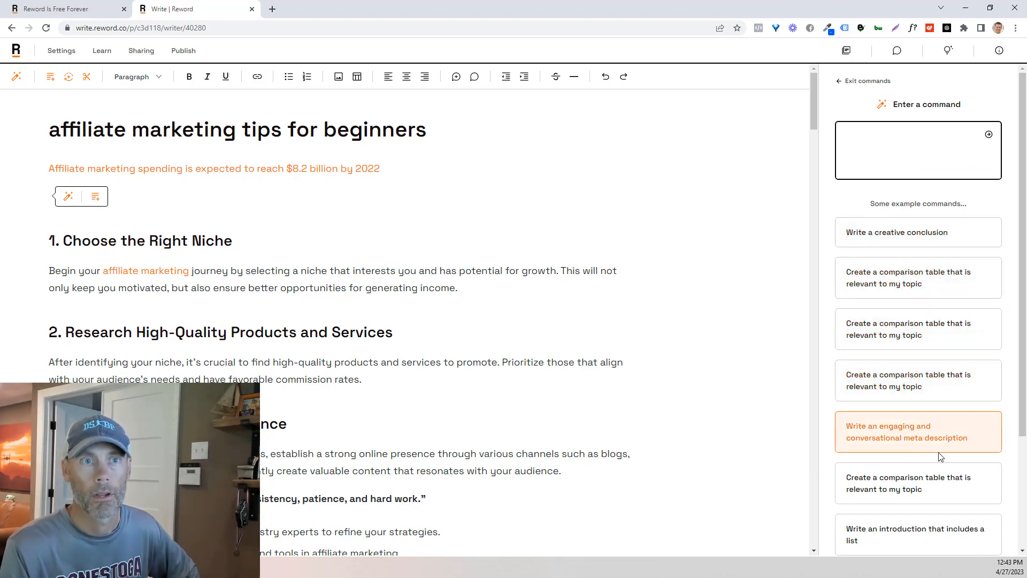
scroll(down, 3)
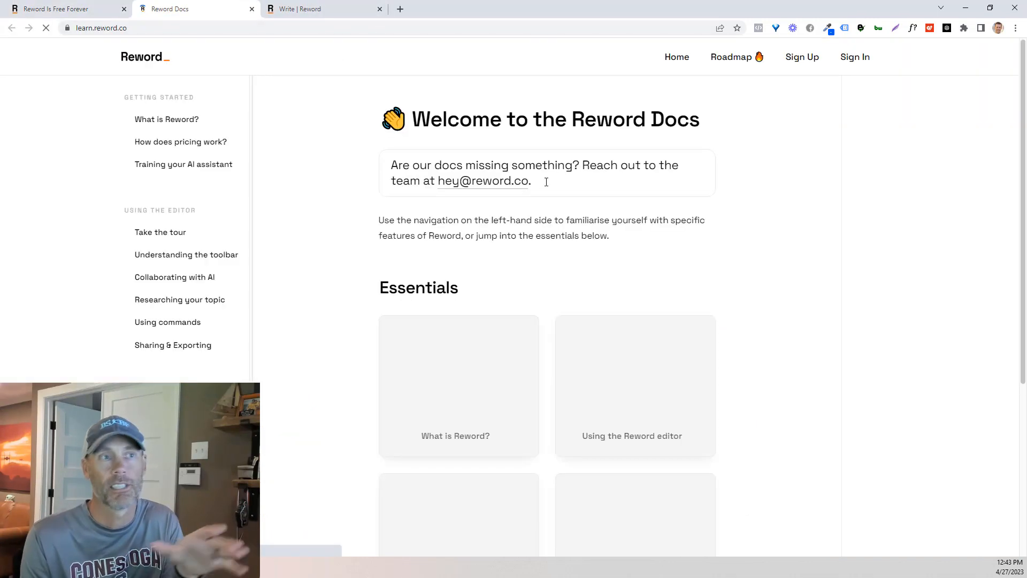
Skim the Reword documentation welcome page and return to the Write | Reword editor
scroll(down, 3)
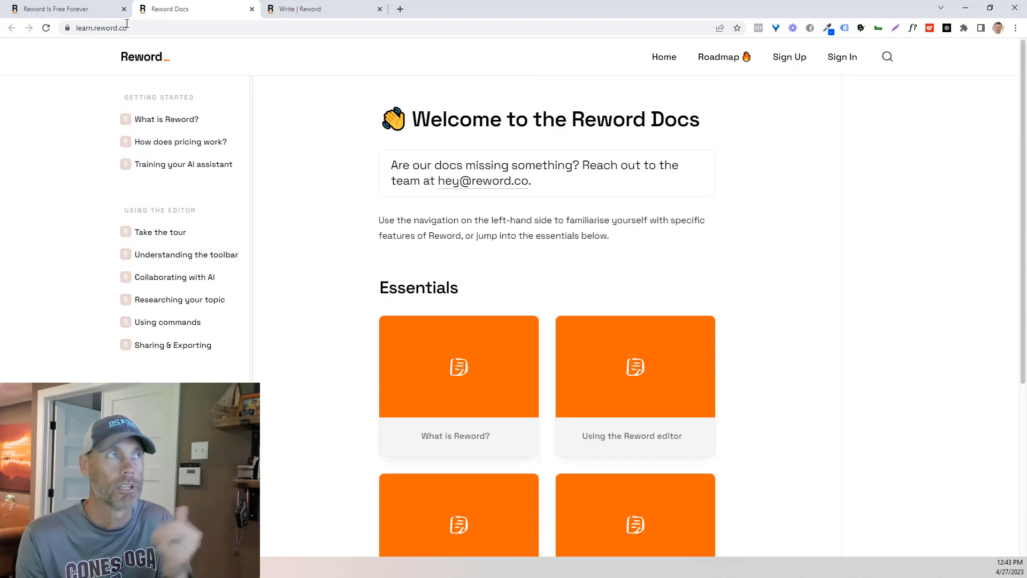
mouse_move(312, 9)
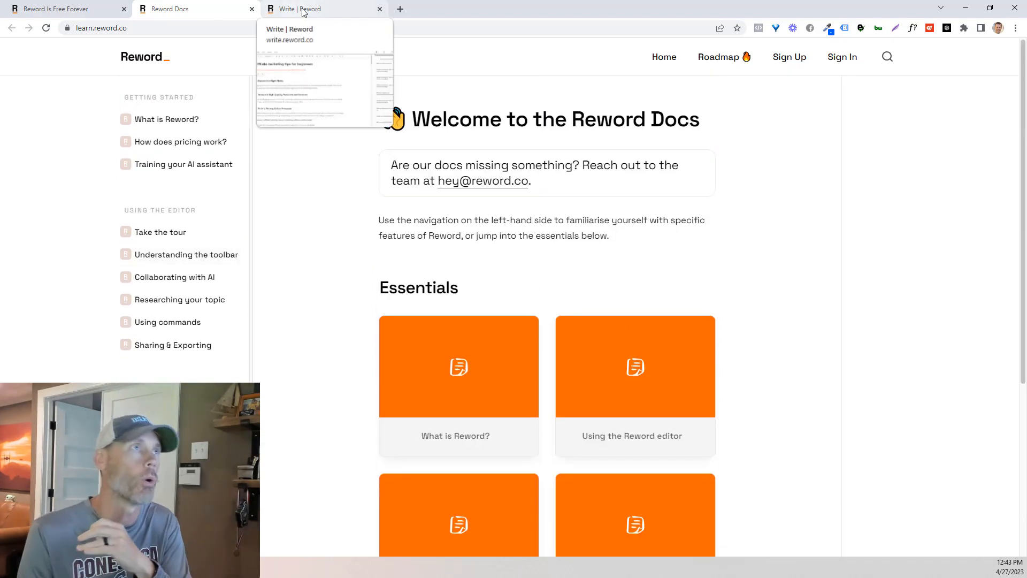
click(308, 9)
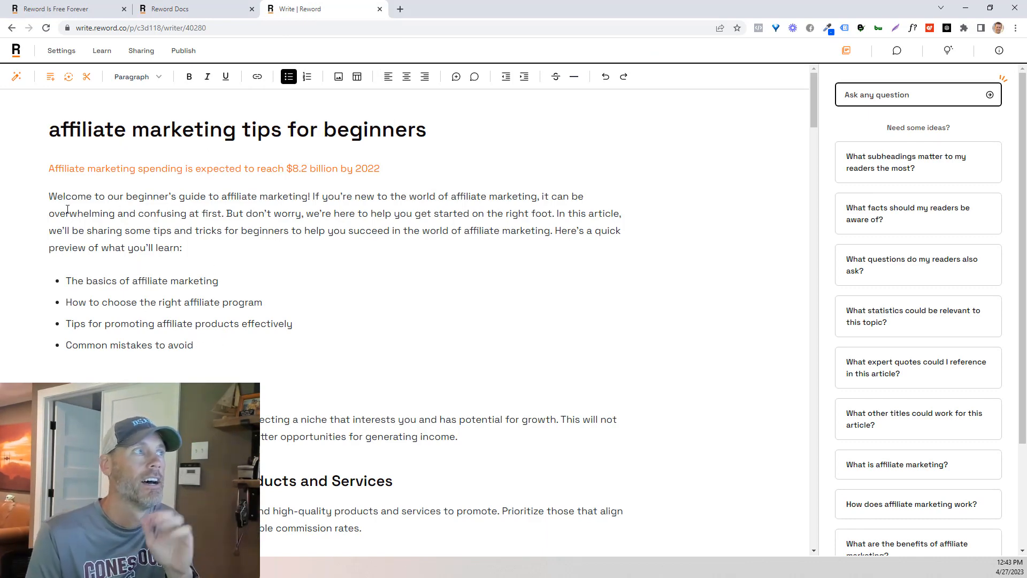
Scroll to heading '3. Ignoring SEO and content quality', reword its paragraphs, then switch to the Pictory tab
scroll(down, 3)
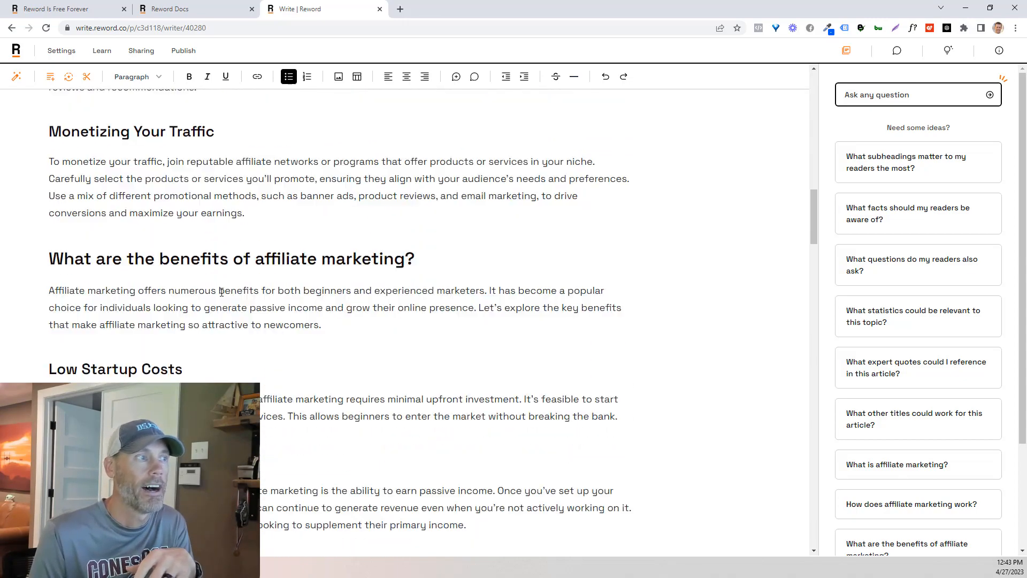
scroll(down, 3)
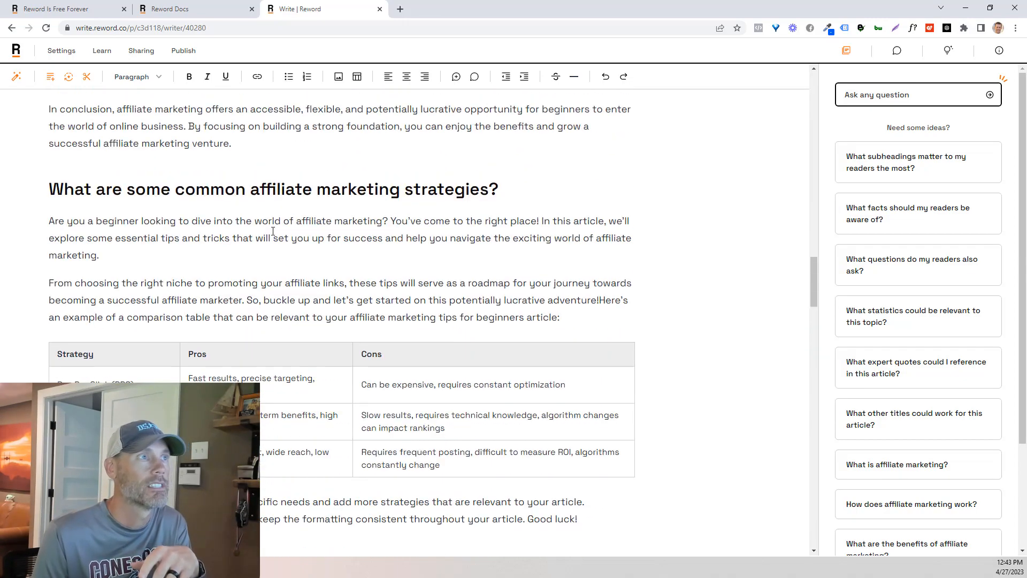
scroll(down, 3)
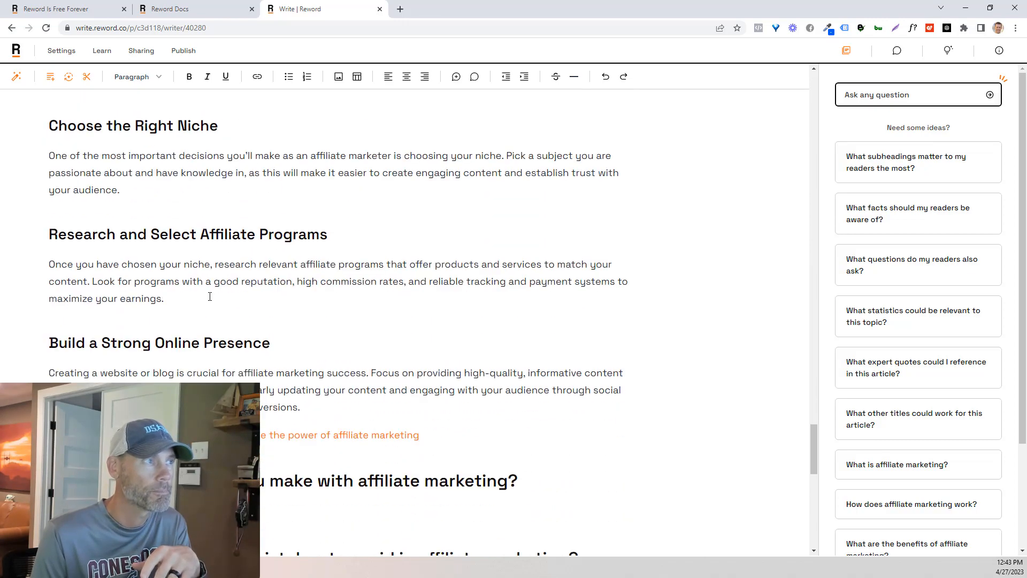
scroll(down, 3)
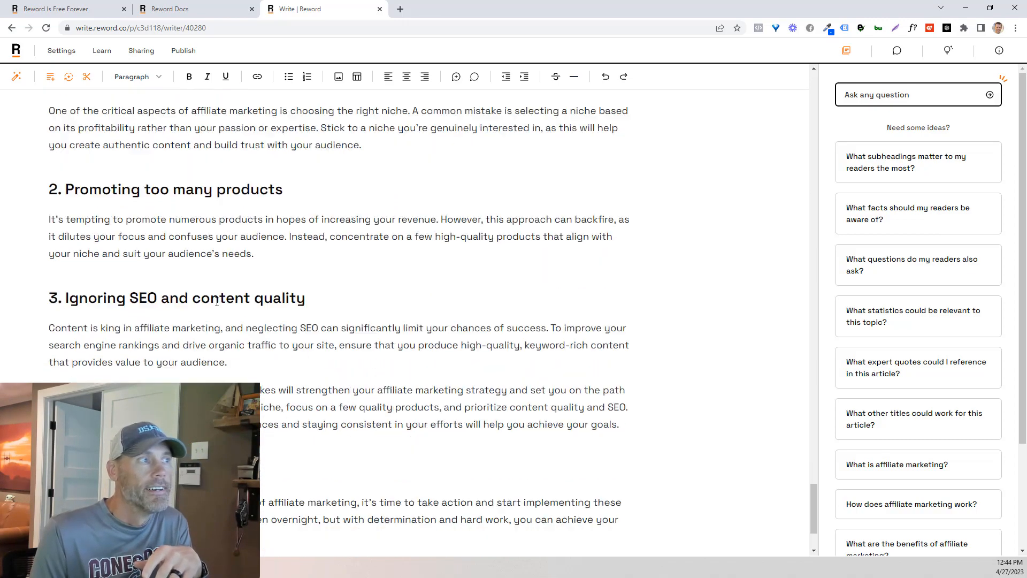
scroll(down, 3)
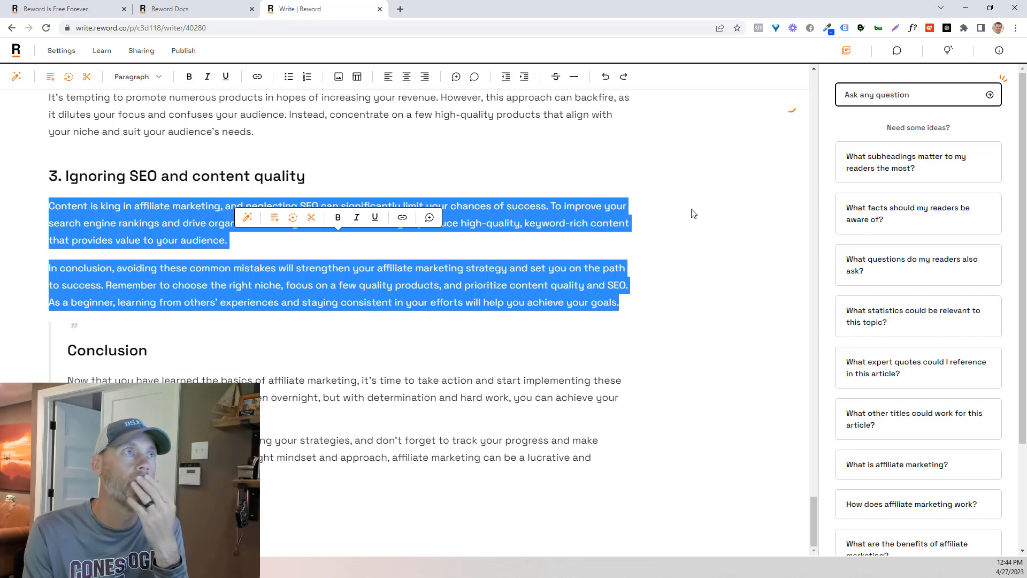
click(399, 9)
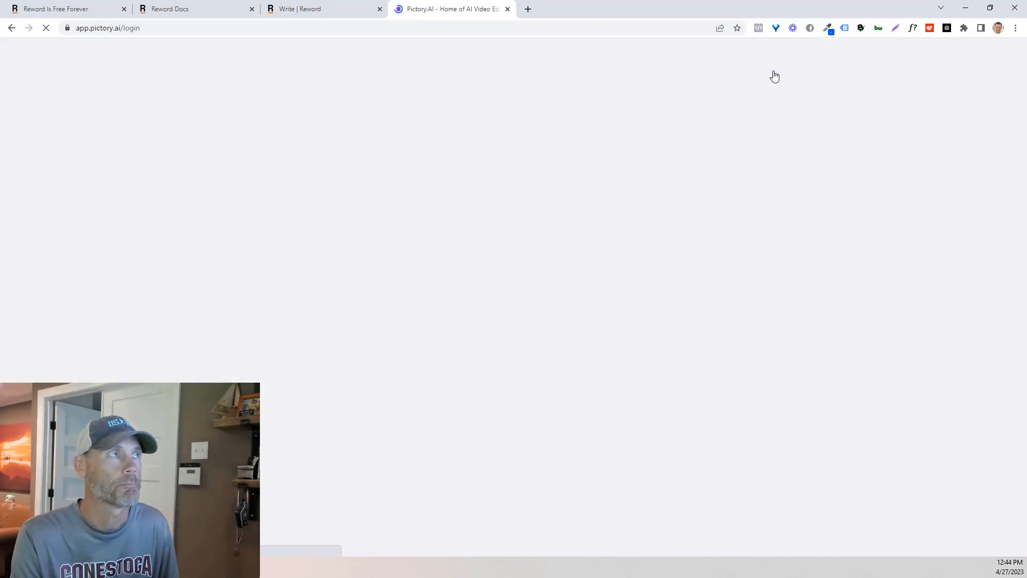
Sign in to Pictory and proceed with Script to Video to reach the empty script editor
click(513, 334)
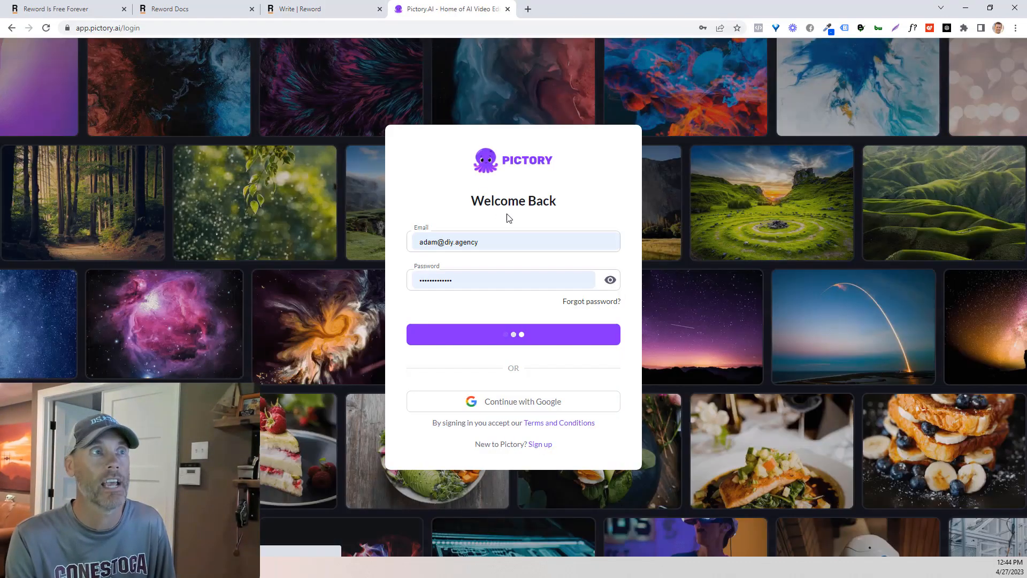
click(514, 334)
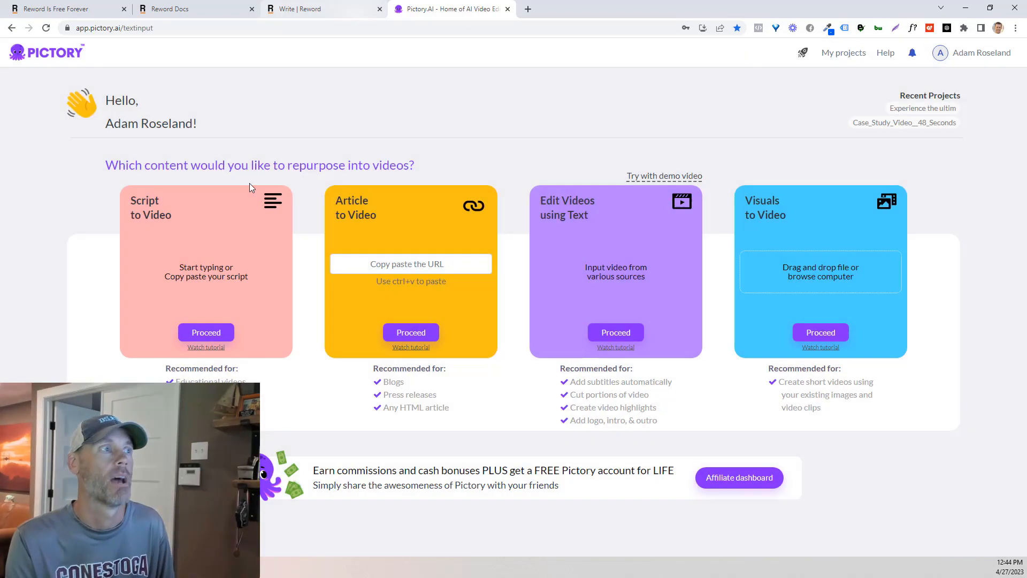
click(206, 331)
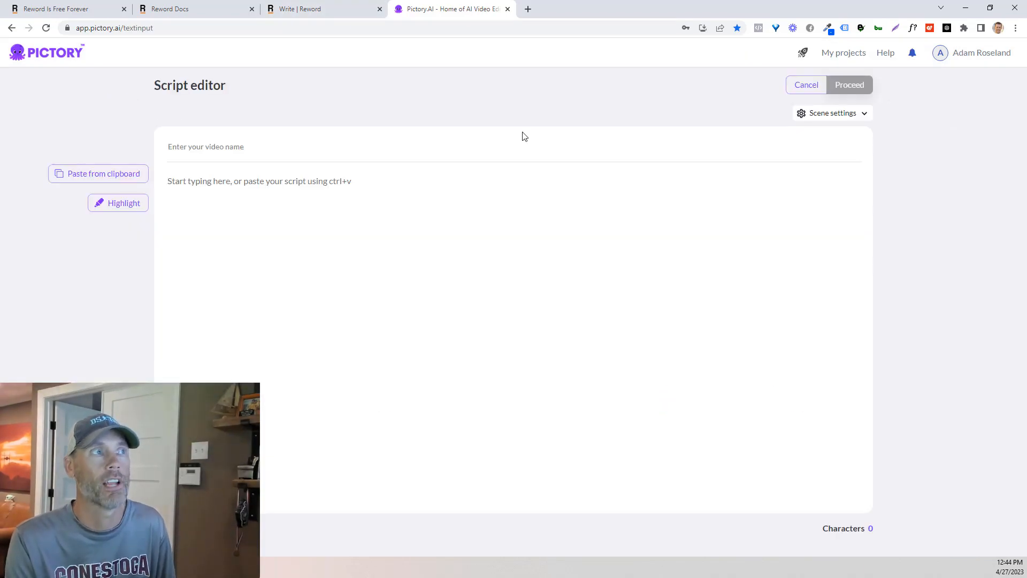
Copy the whole affiliate marketing article from Reword and paste it into Pictory's script editor
click(309, 9)
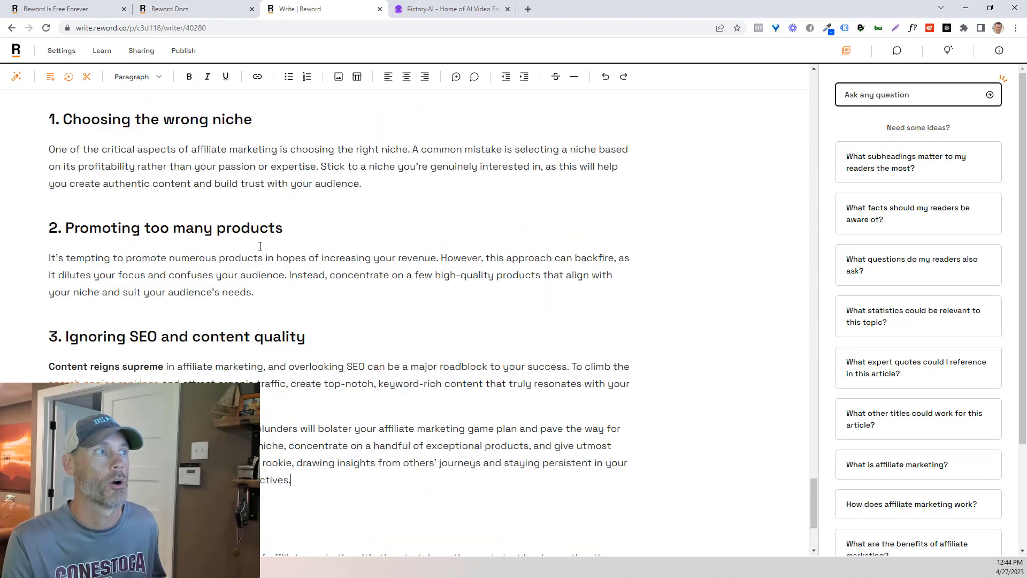
key(ctrl+a)
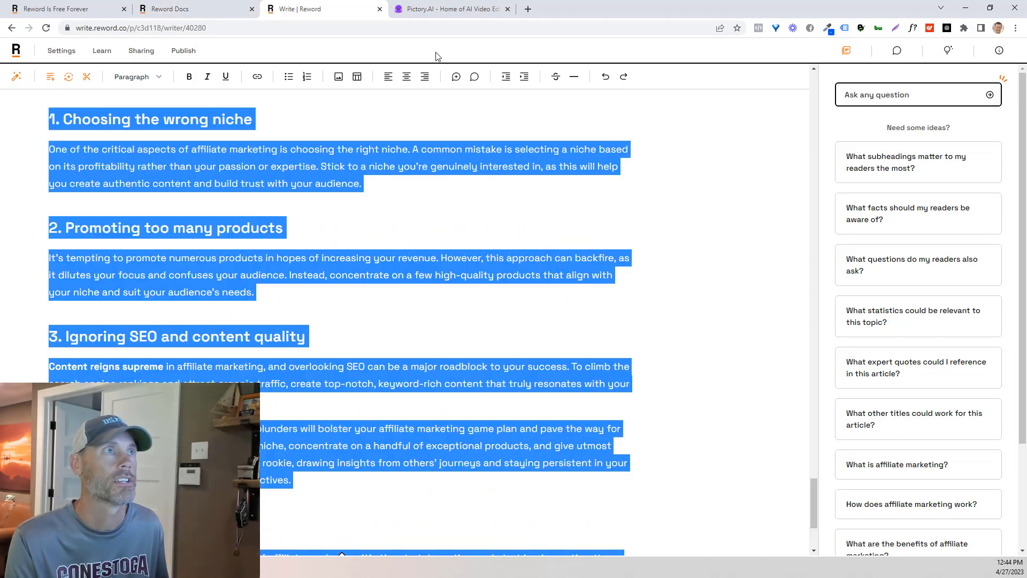
click(449, 8)
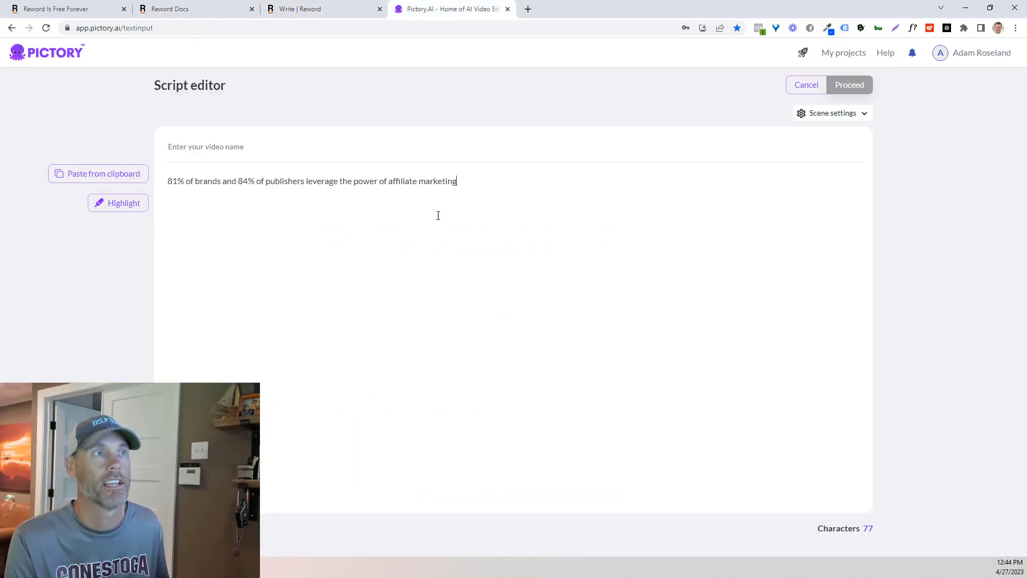
click(301, 9)
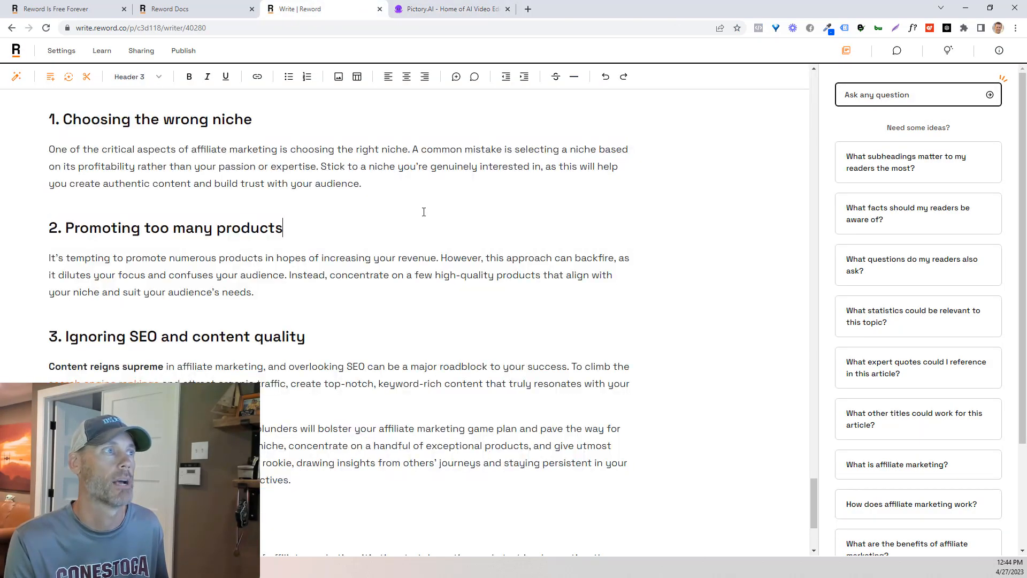
key(Ctrl+a)
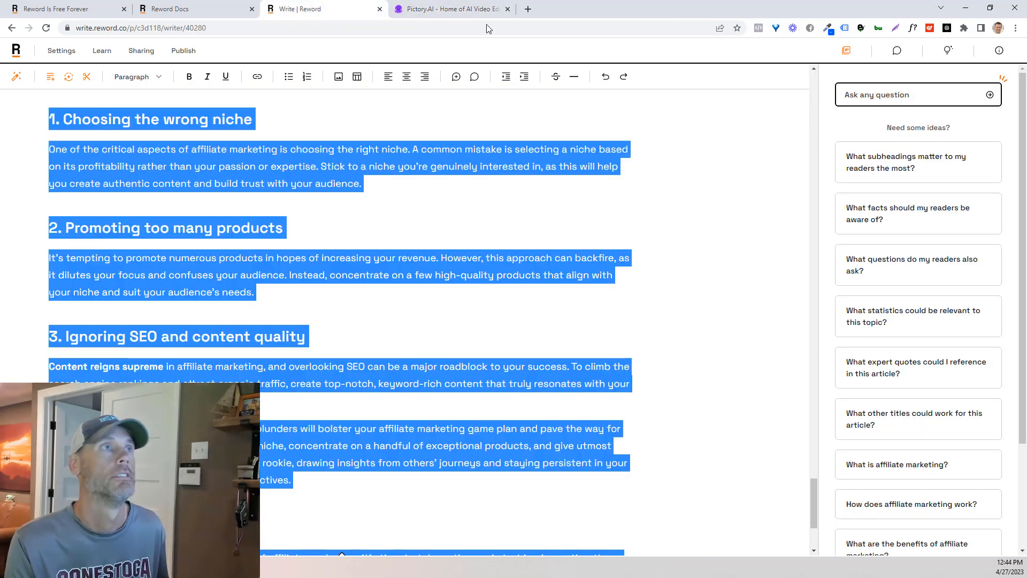
click(449, 9)
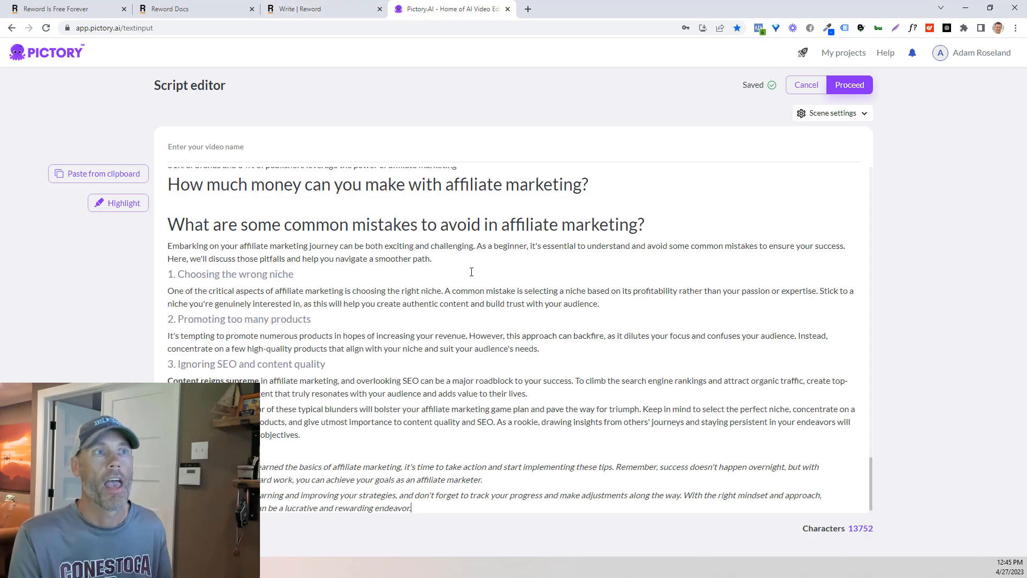
scroll(down, 3)
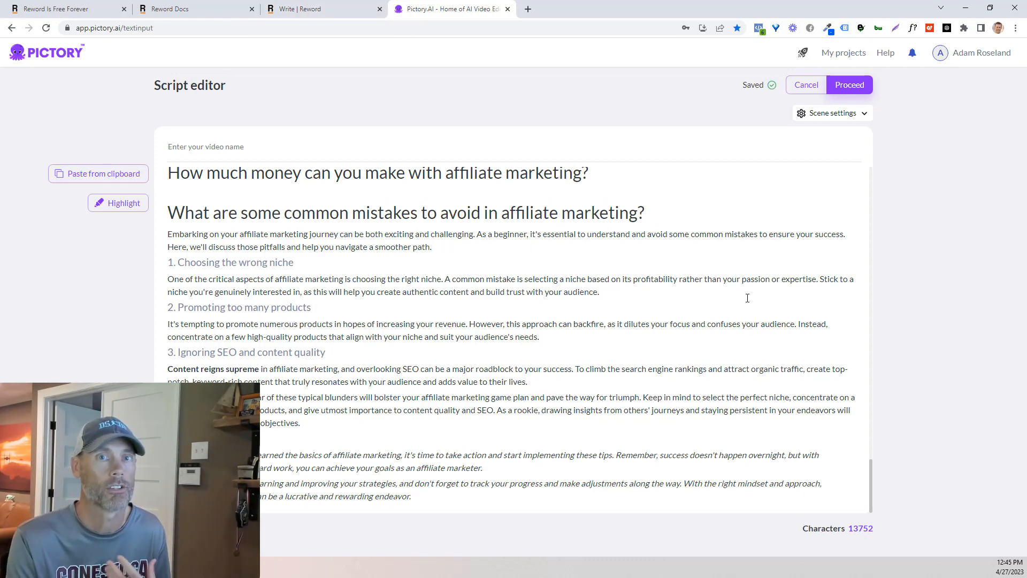
click(310, 8)
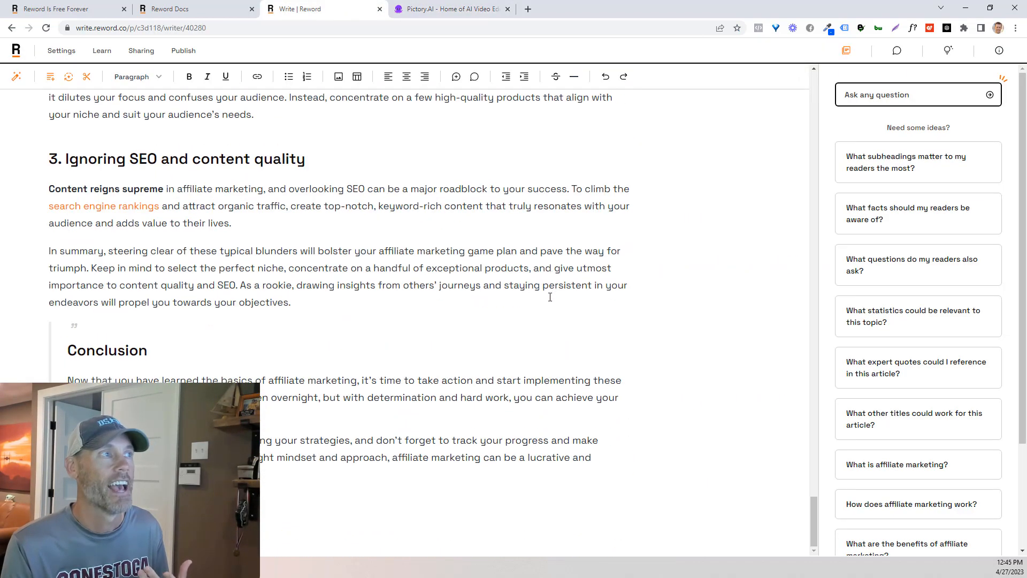
Select the auto-linked phrase 'search engine rankings' under heading 3 and show its Insert/Edit Link details
scroll(up, 3)
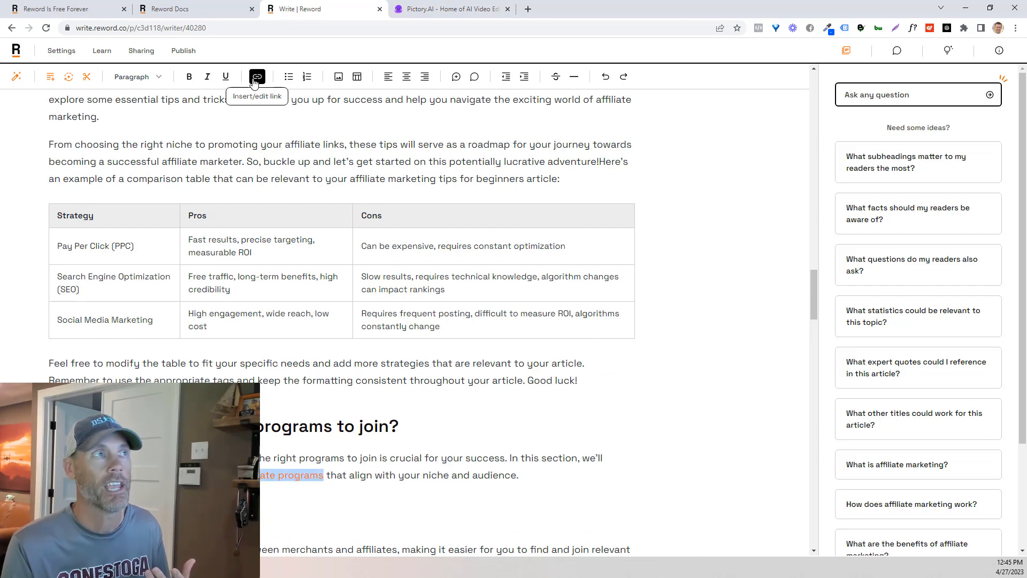
click(257, 77)
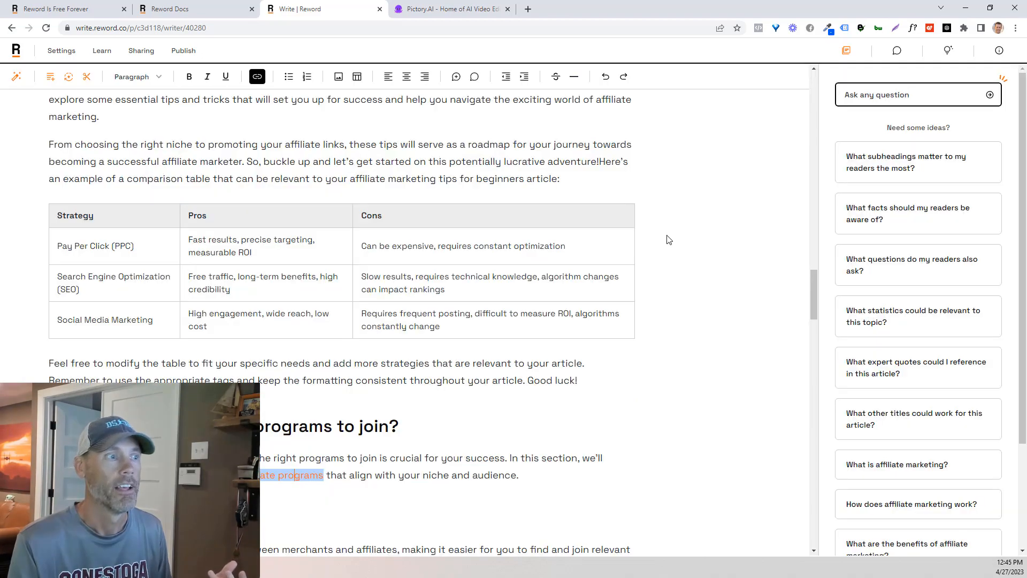
scroll(down, 3)
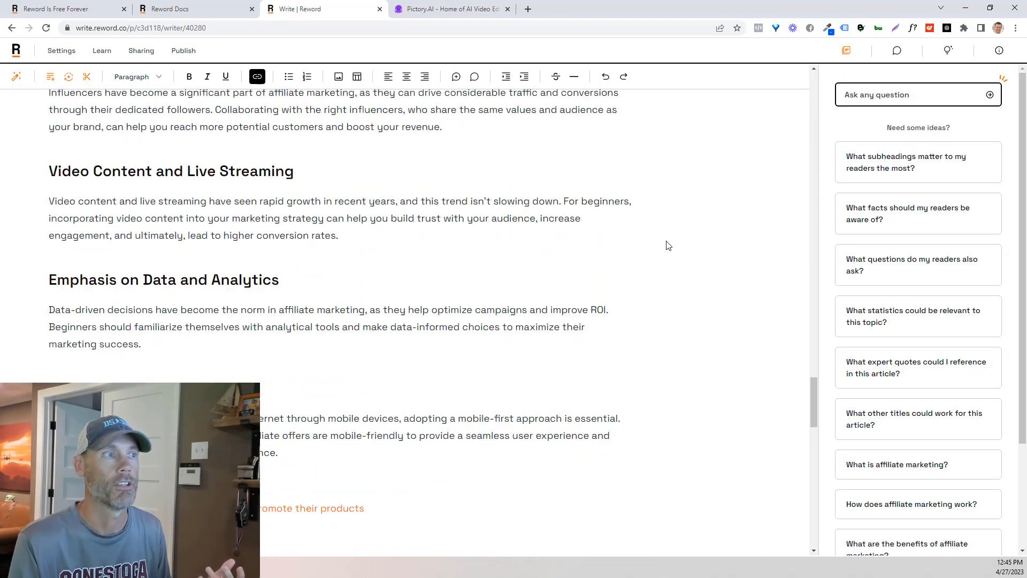
scroll(down, 3)
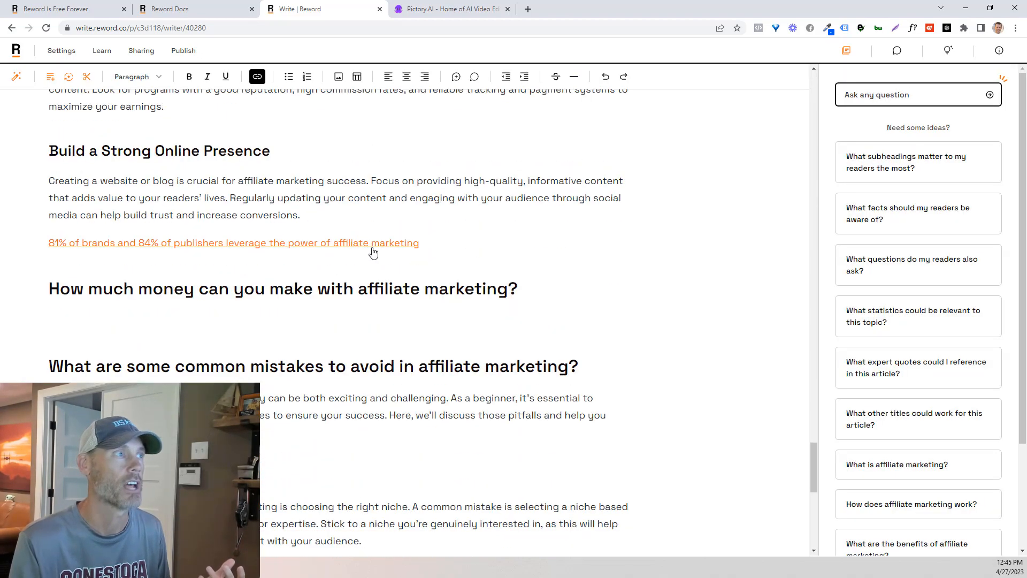
scroll(down, 3)
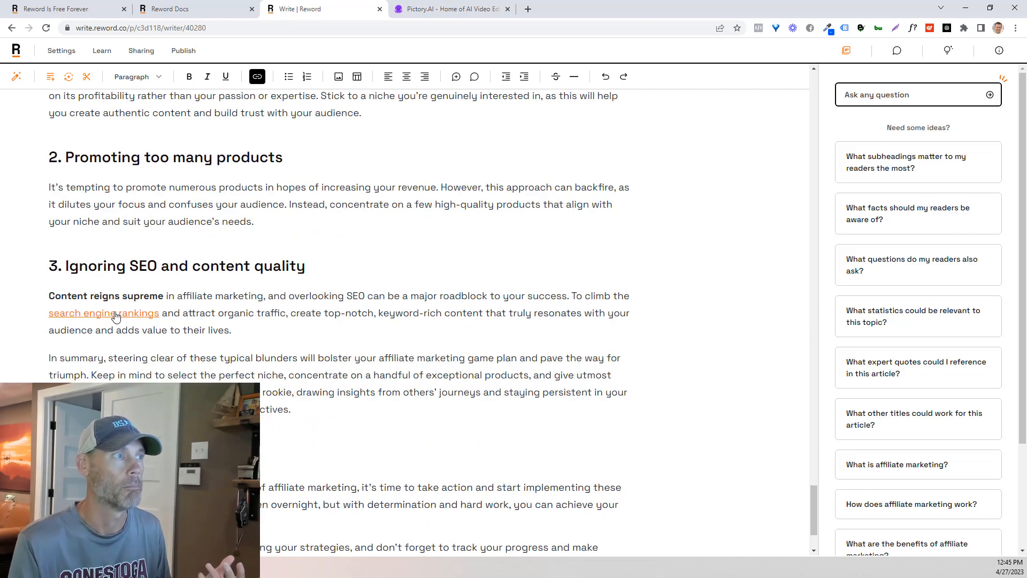
double_click(96, 312)
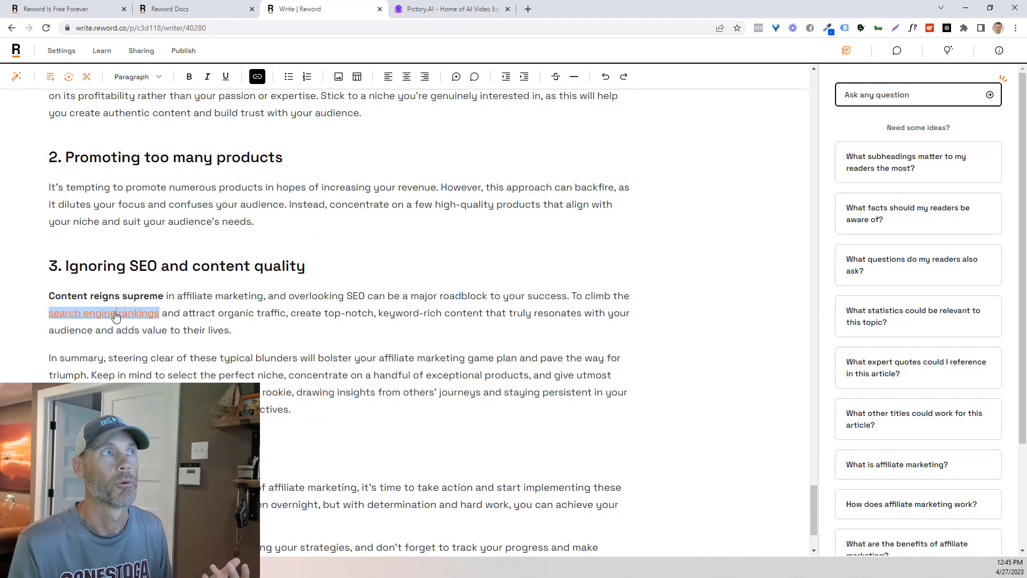
click(257, 77)
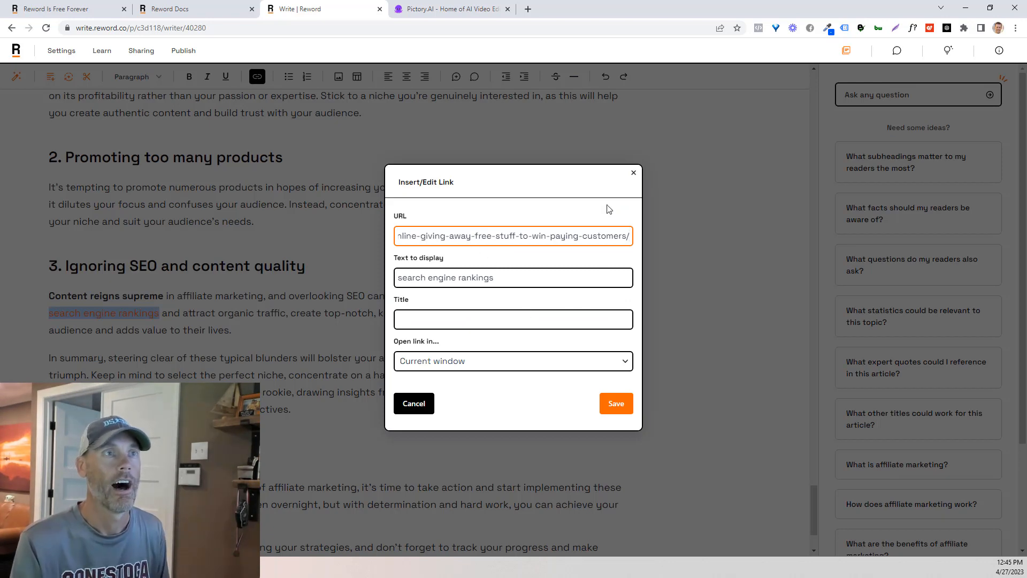
Close the Insert/Edit Link dialog, keeping the 'search engine rankings' link unchanged
click(616, 403)
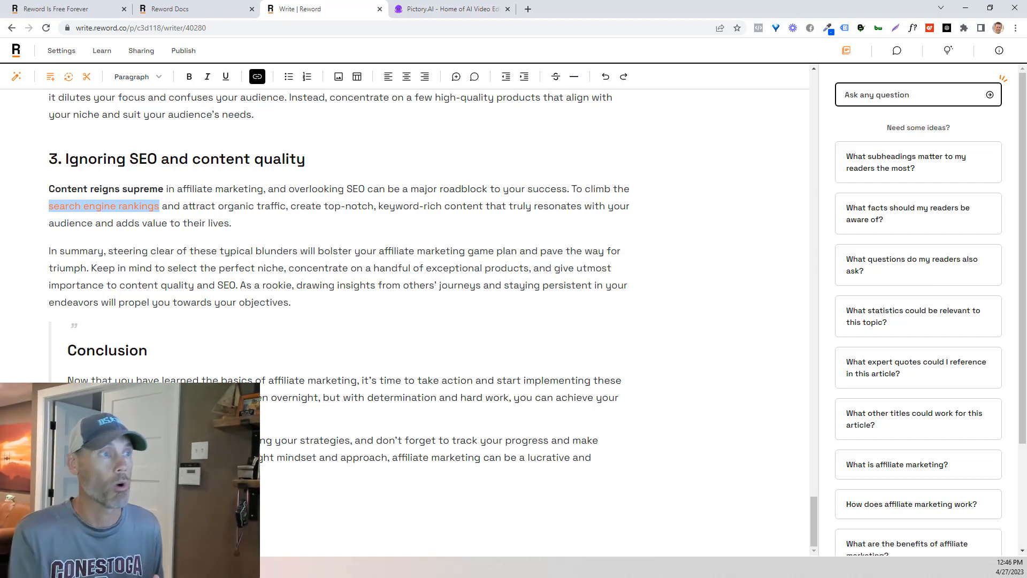
scroll(up, 3)
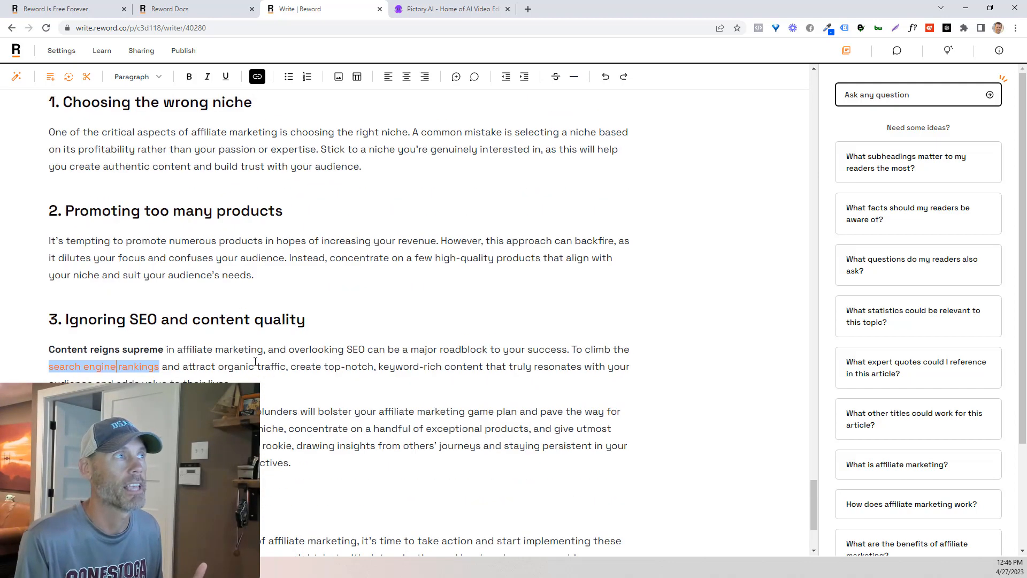
scroll(down, 3)
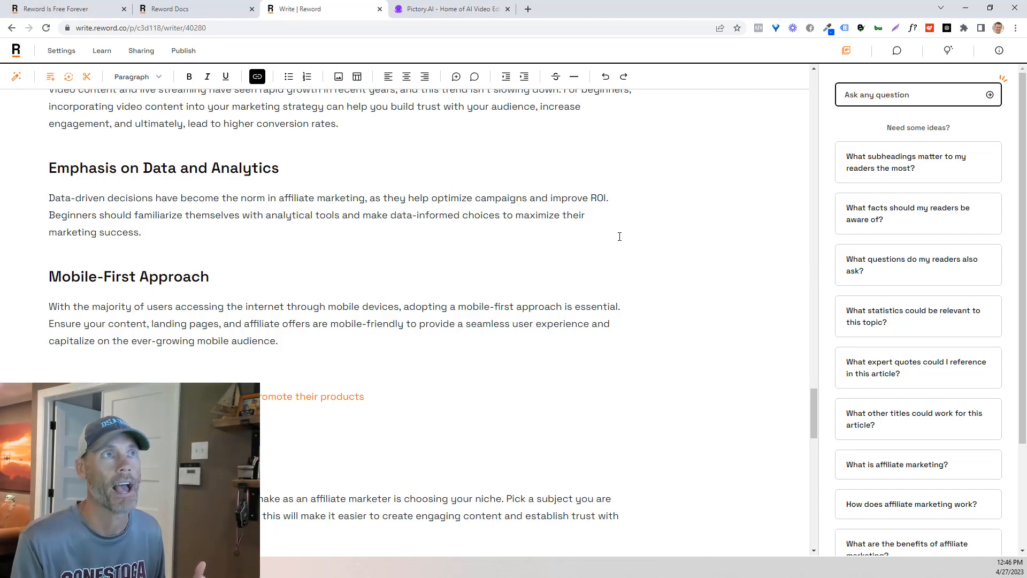
mouse_move(338, 76)
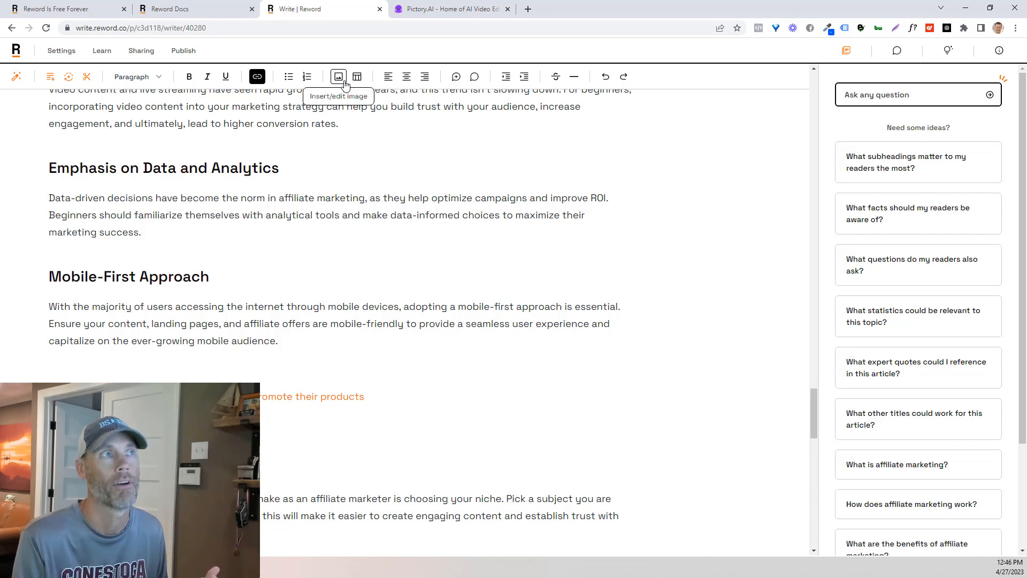